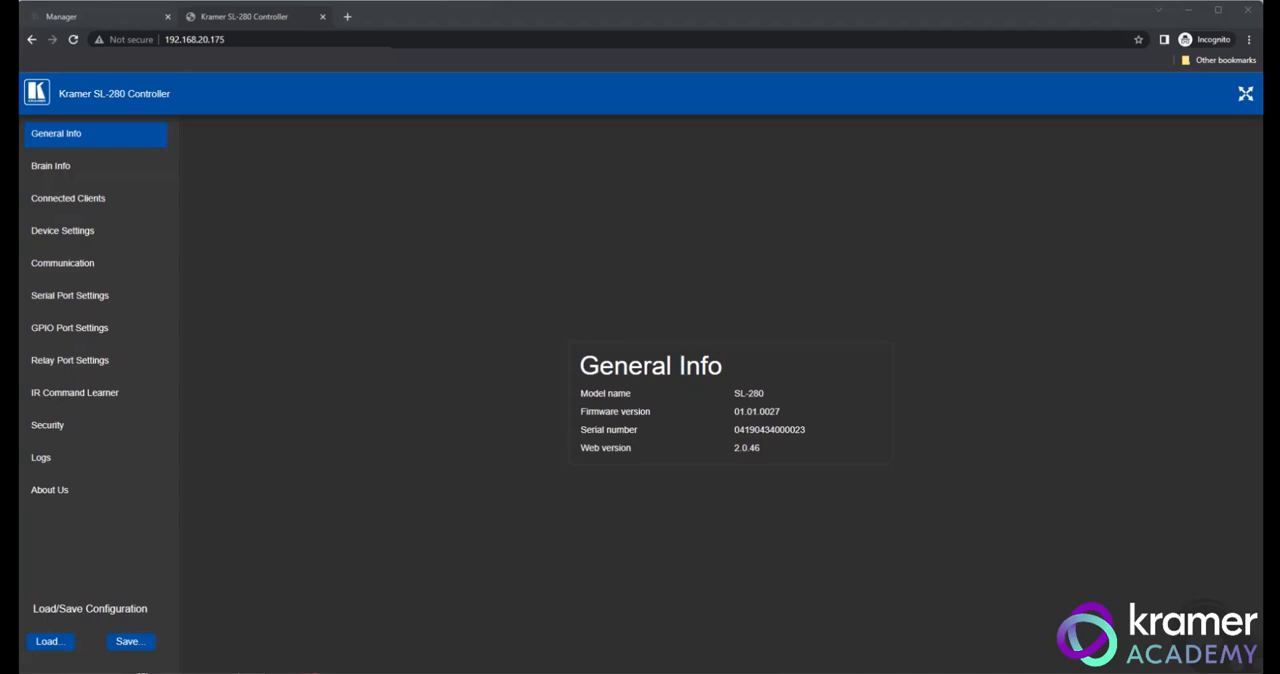
pyautogui.moveTo(304, 90)
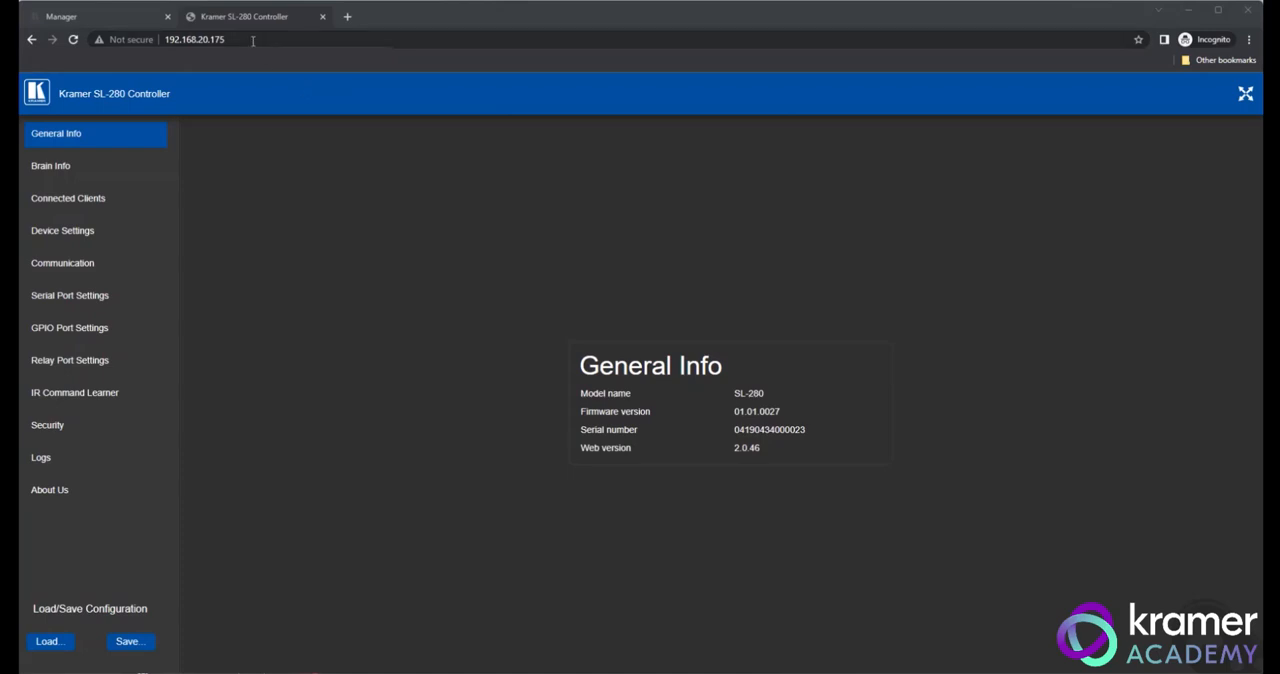
# Step: Review Device Settings, then bring up the Communication page with UDP/TCP ports and Ethernet details
pyautogui.click(200, 40)
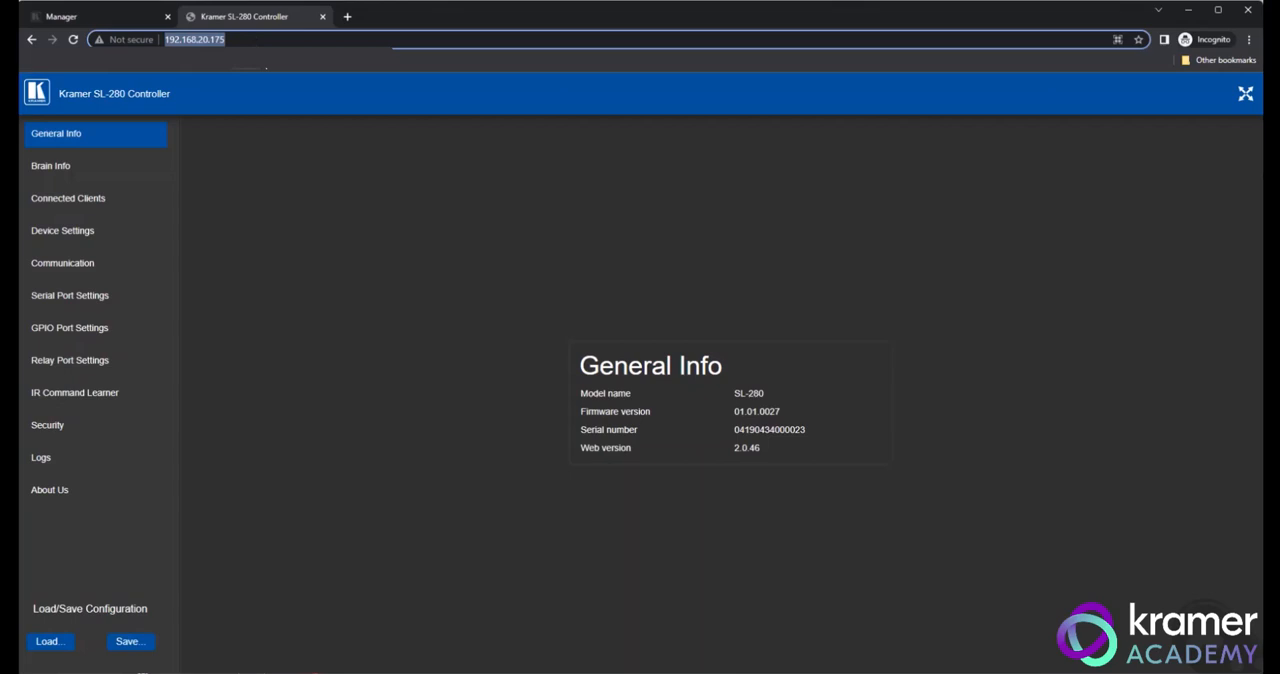
pyautogui.moveTo(284, 148)
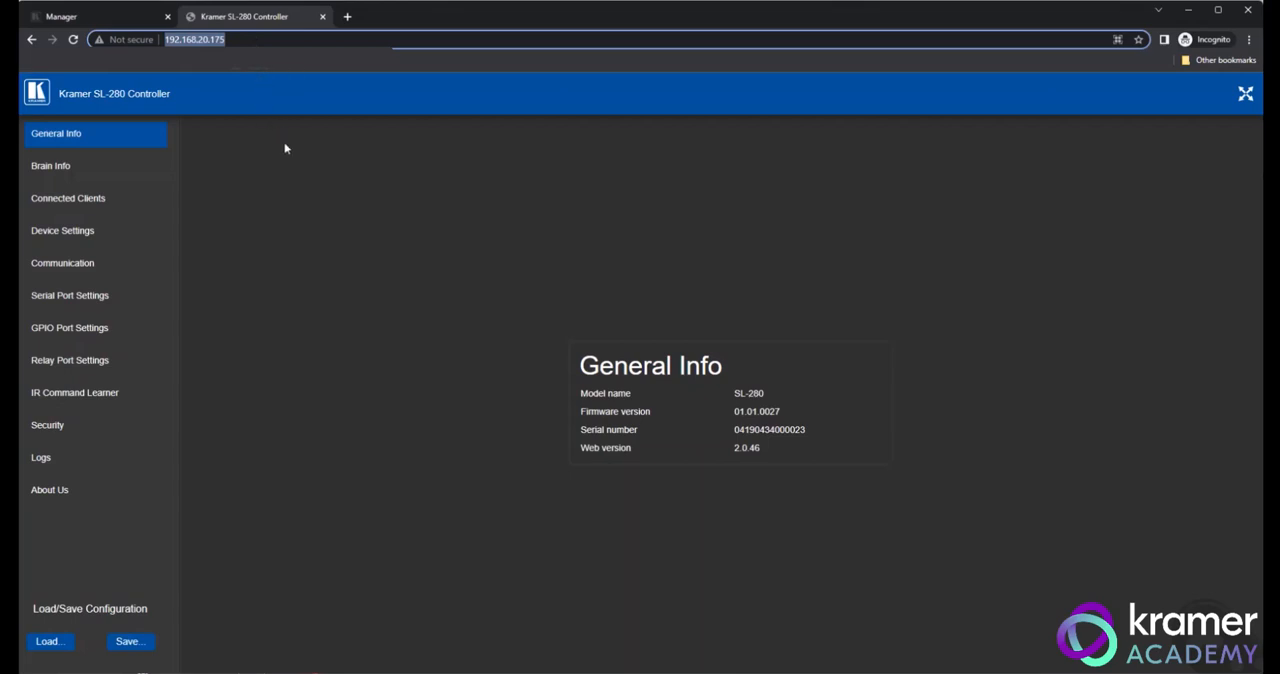
pyautogui.moveTo(316, 196)
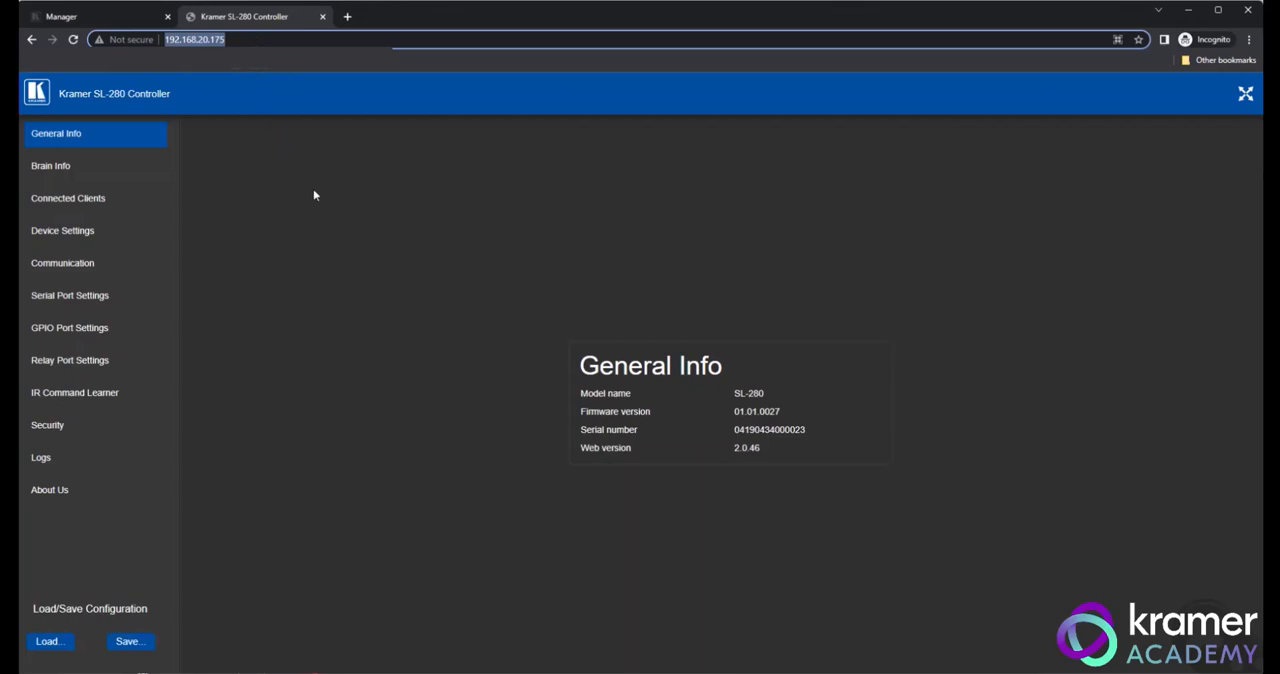
pyautogui.moveTo(344, 226)
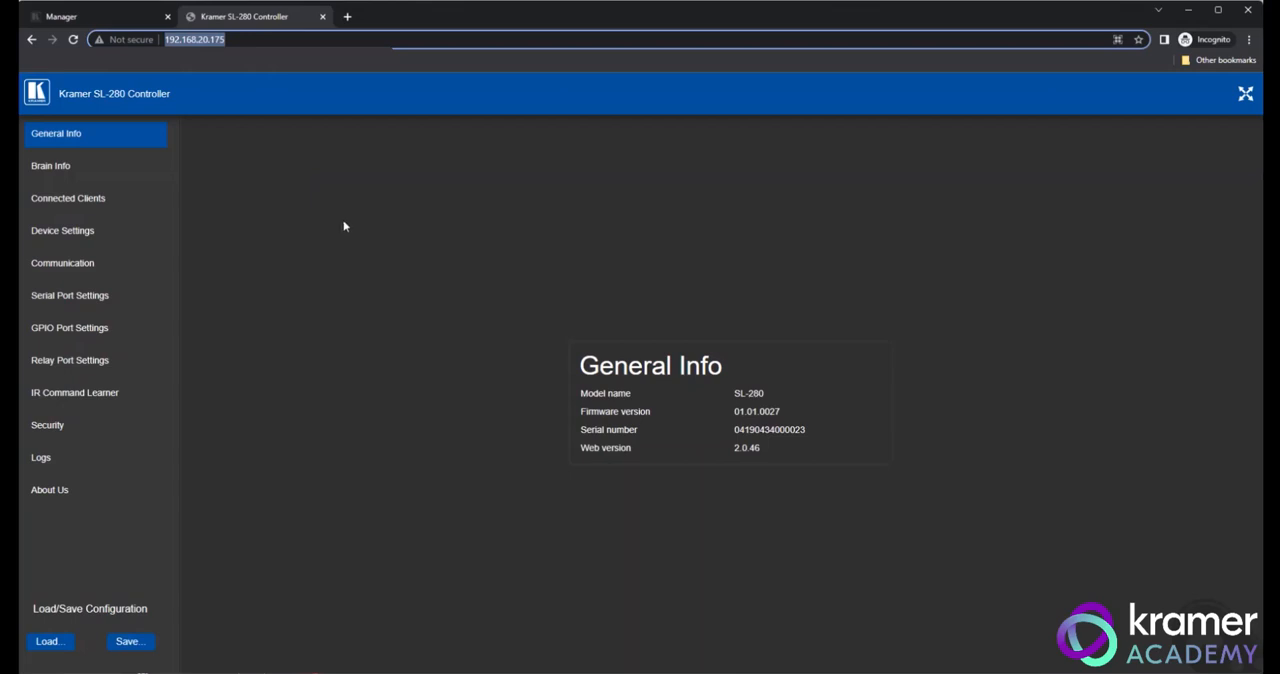
pyautogui.click(62, 230)
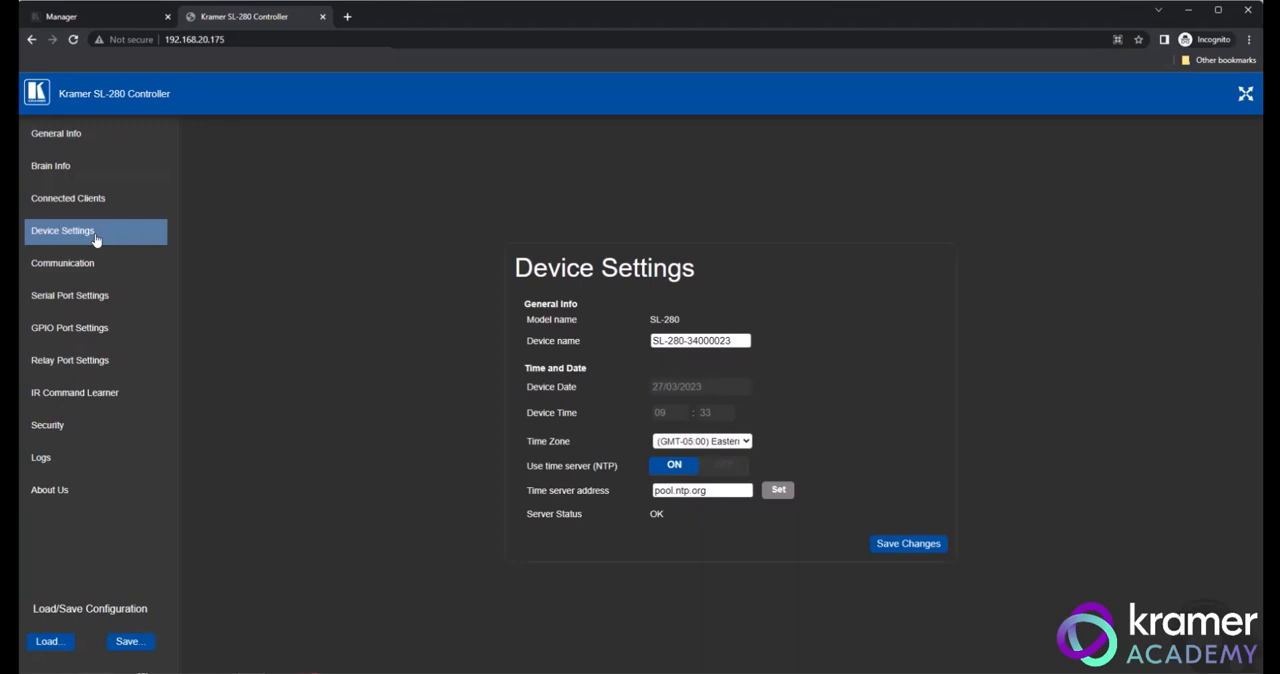
pyautogui.moveTo(208, 242)
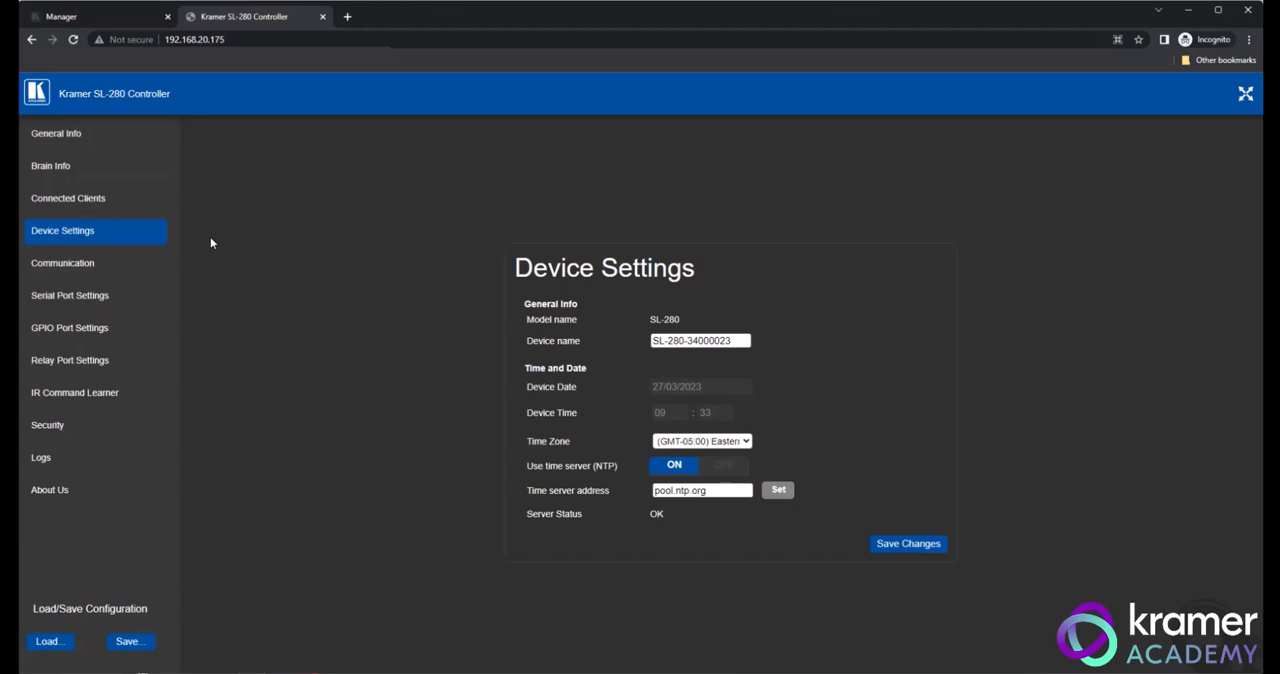
pyautogui.click(62, 262)
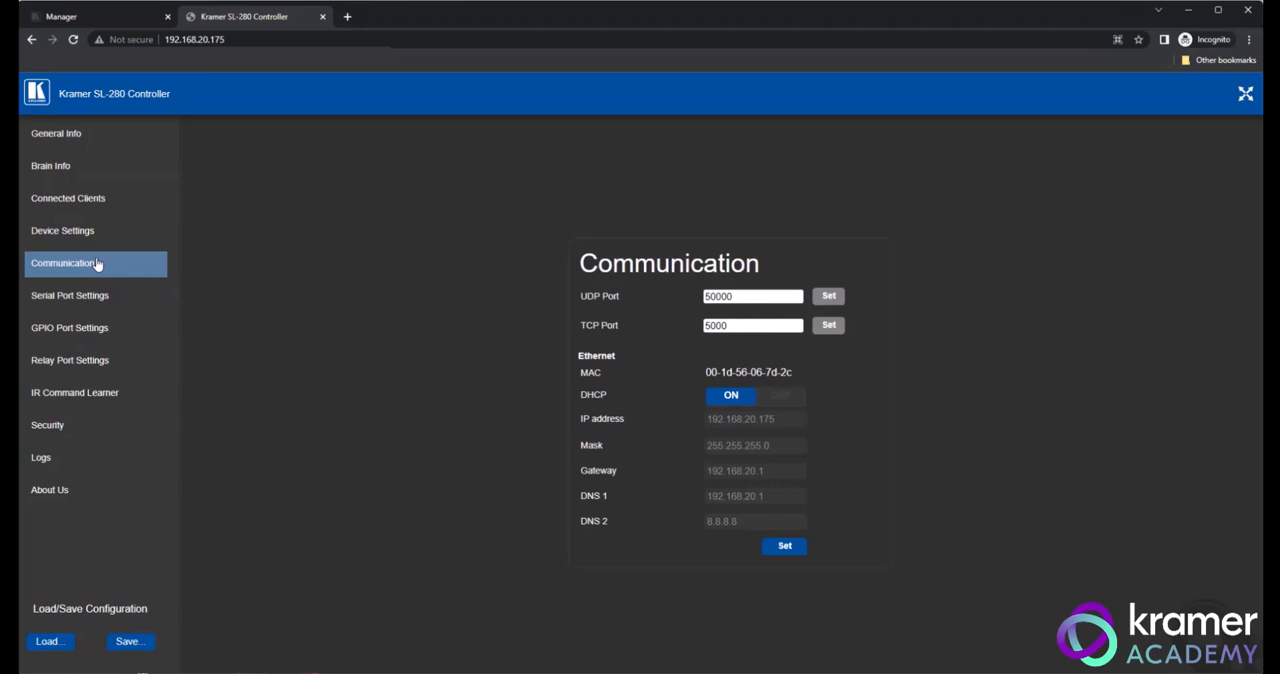
pyautogui.moveTo(128, 268)
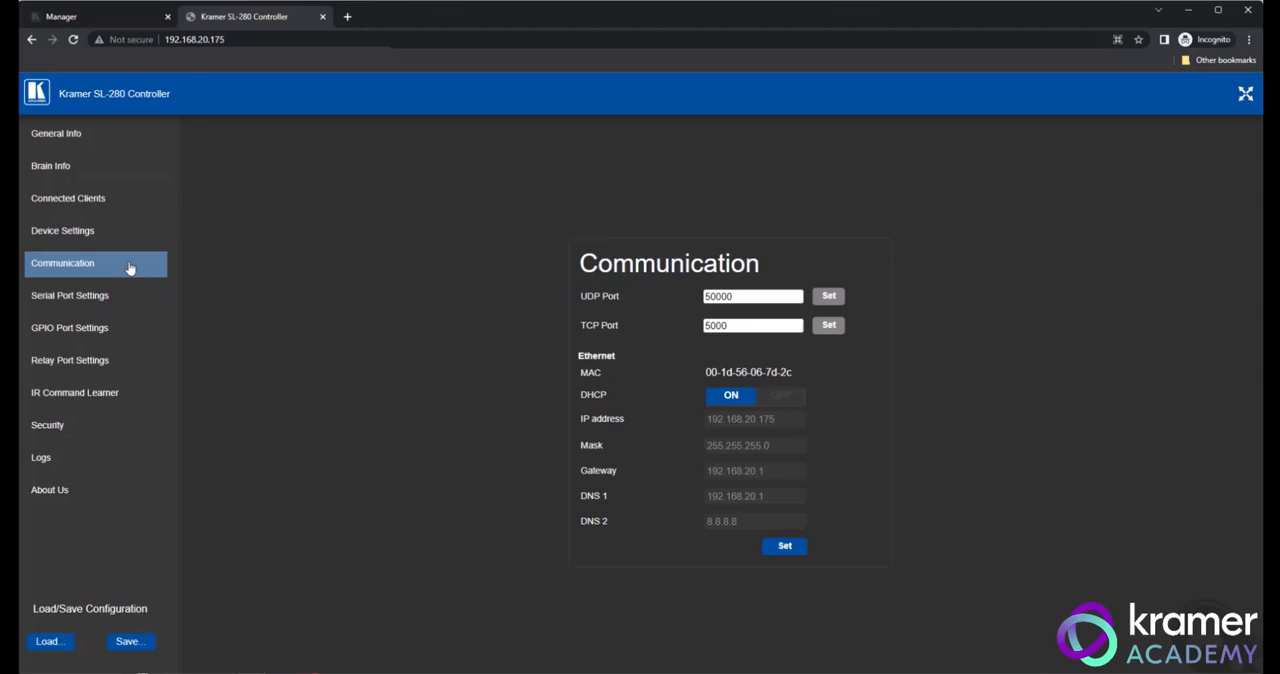
pyautogui.moveTo(84, 296)
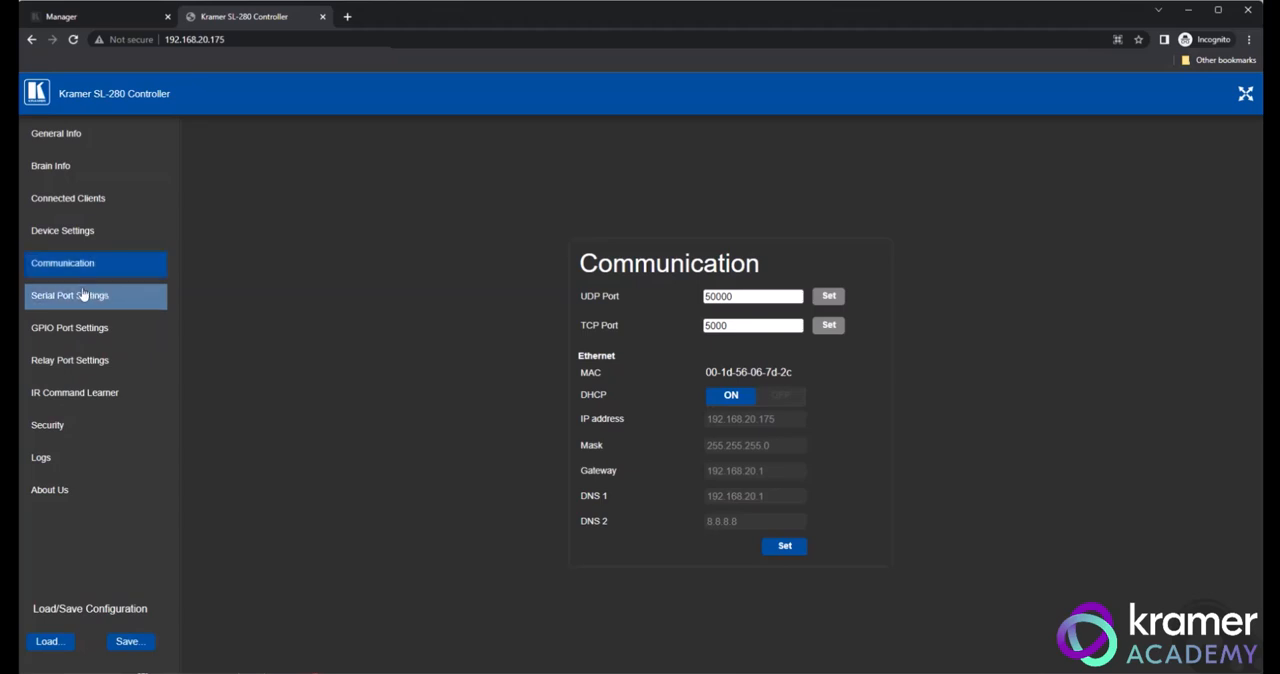
# Step: Review serial ports 1 and 2 including baud rate choices, then move to GPIO Port Settings
pyautogui.click(68, 296)
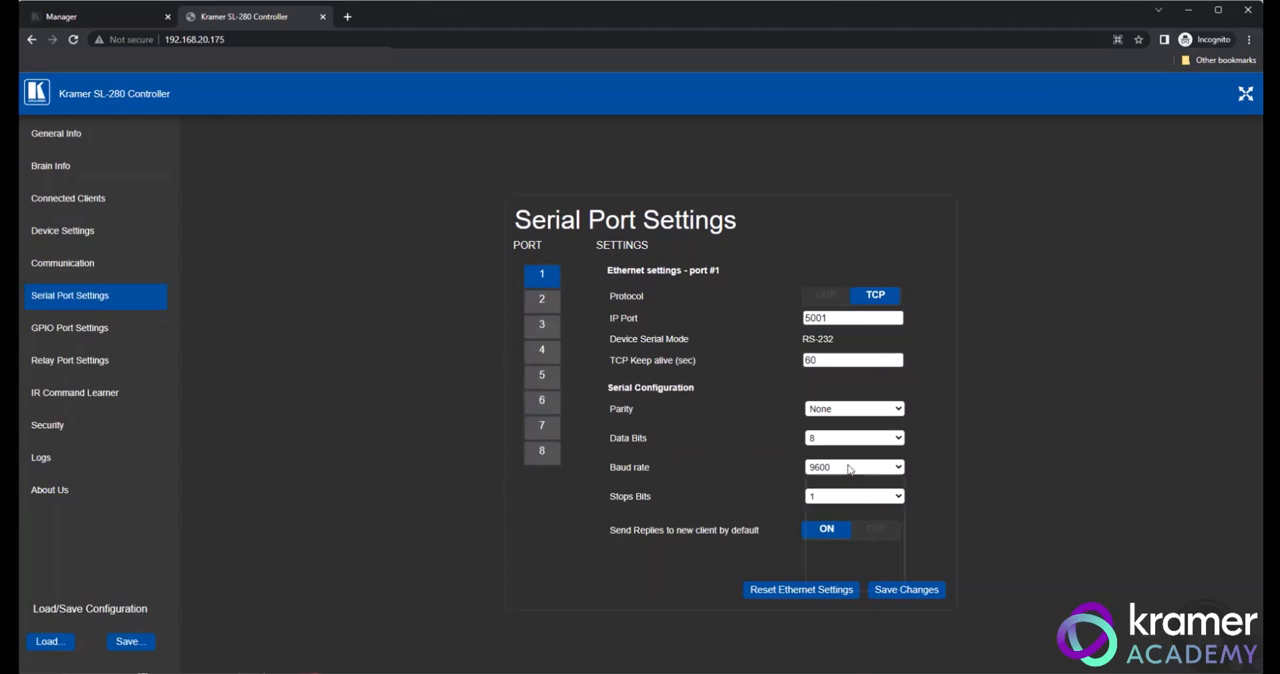
pyautogui.click(852, 468)
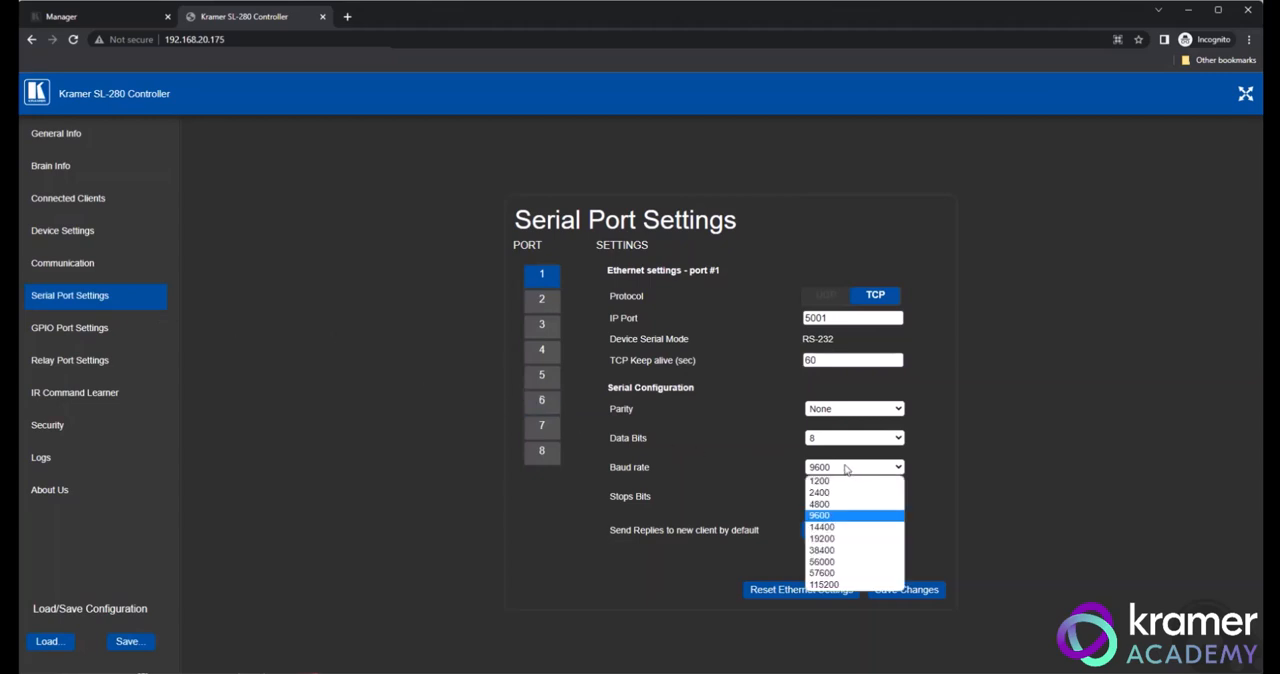
pyautogui.click(542, 300)
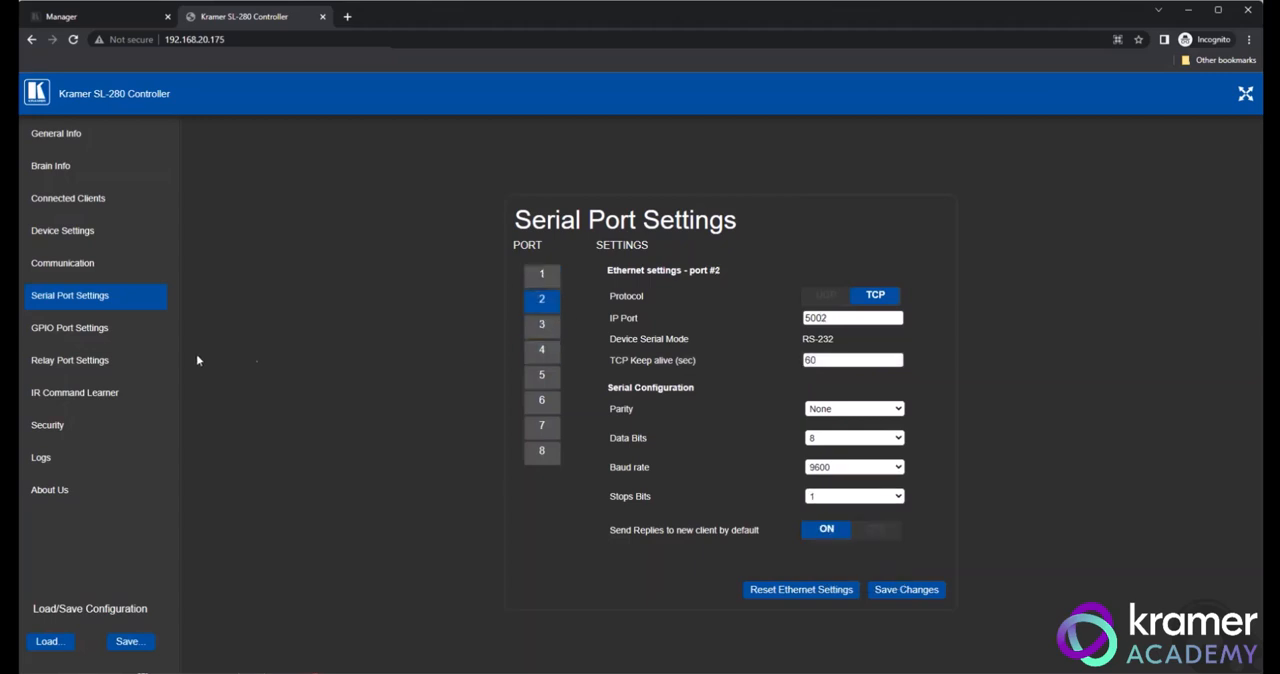
pyautogui.click(68, 328)
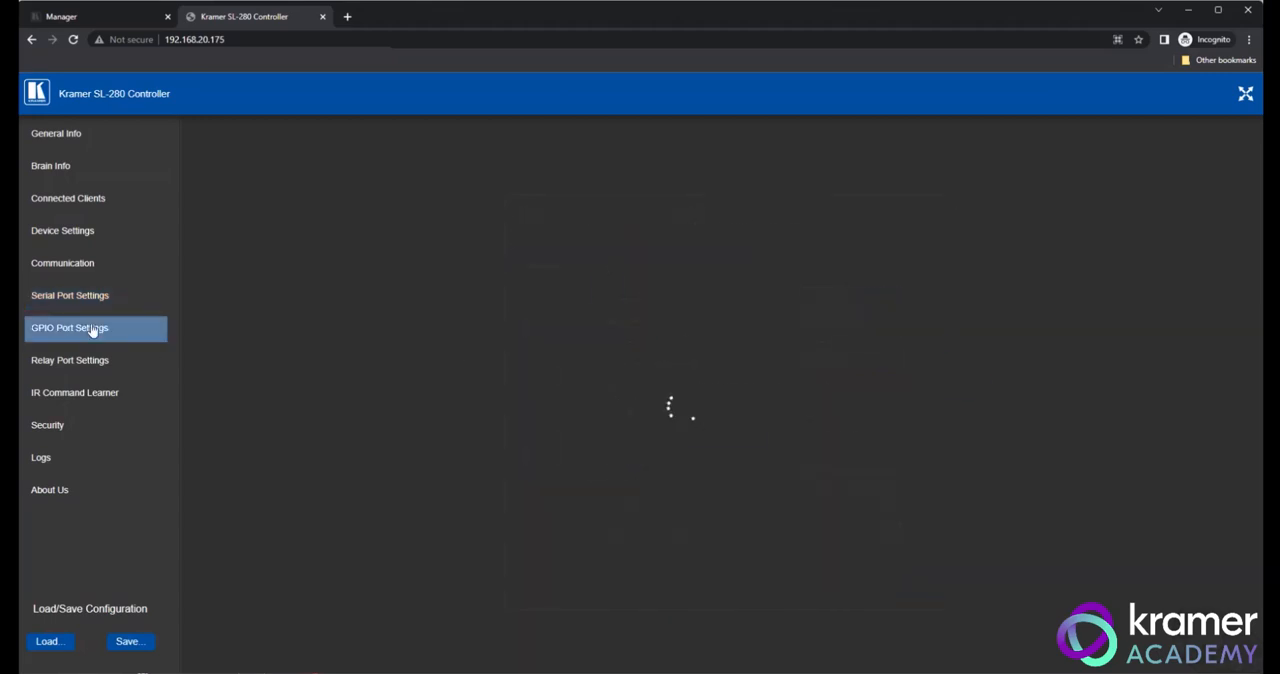
# Step: Browse the GPIO, Relay and IR Command Learner settings pages
pyautogui.click(70, 328)
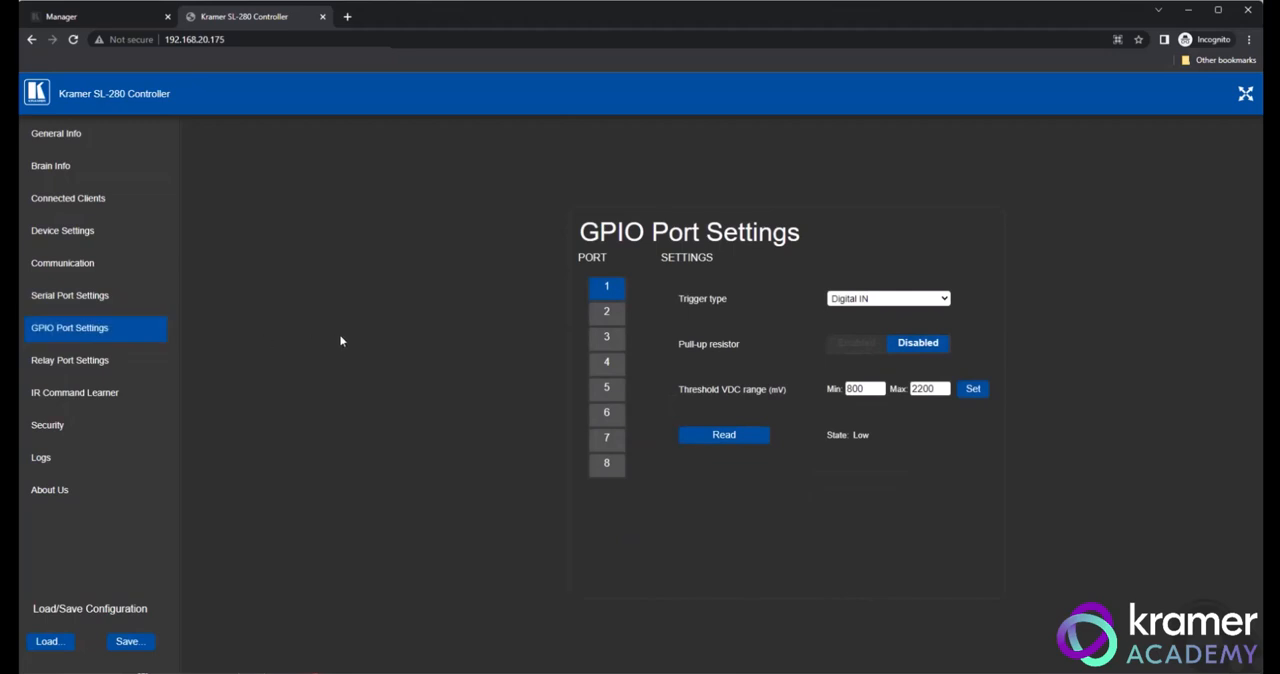
pyautogui.moveTo(864, 304)
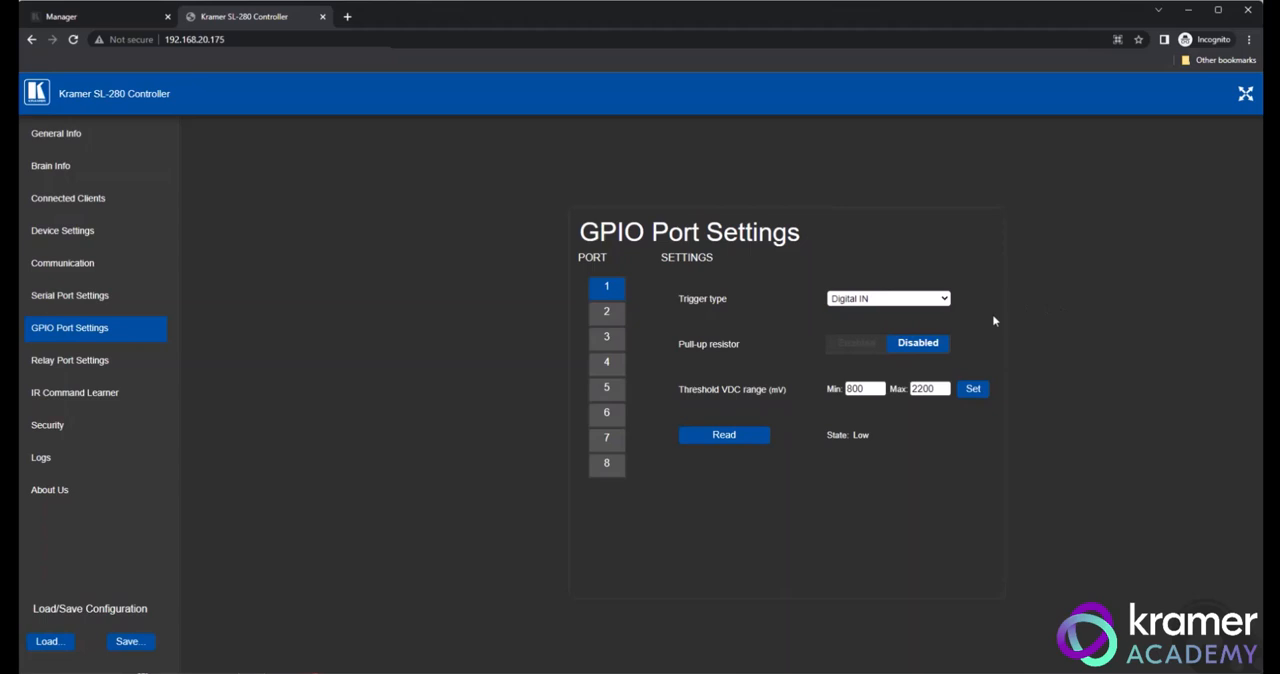
pyautogui.moveTo(792, 366)
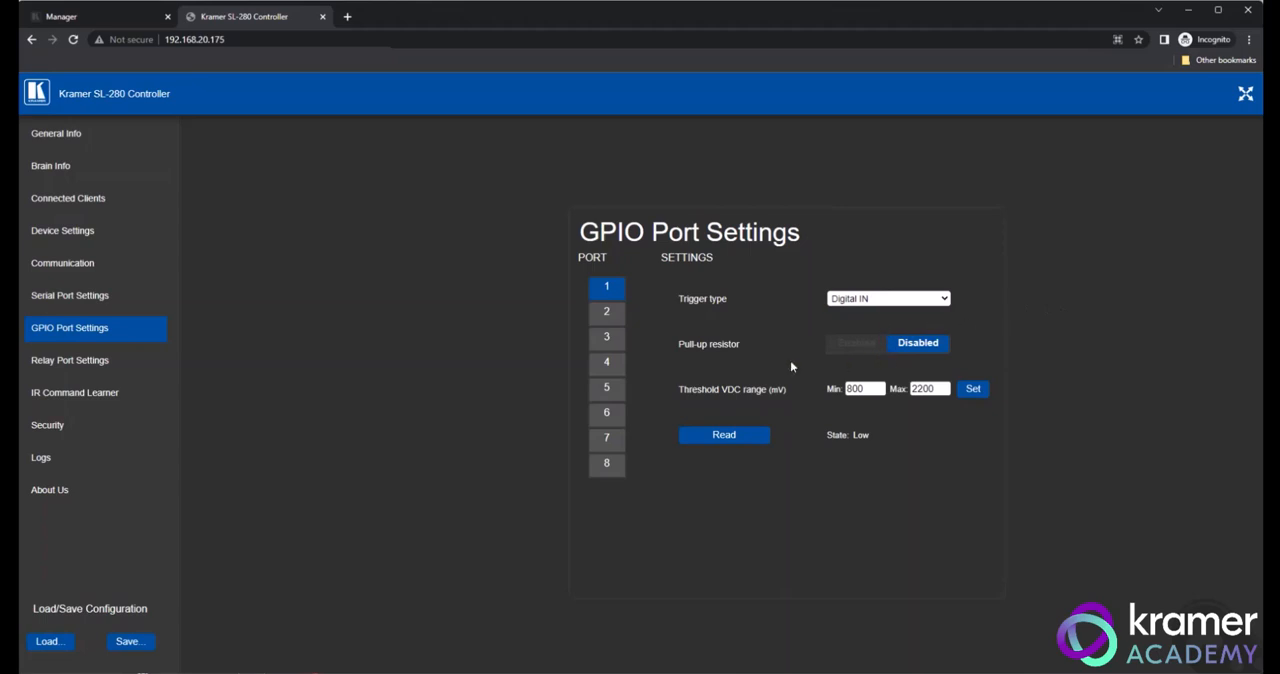
pyautogui.click(70, 360)
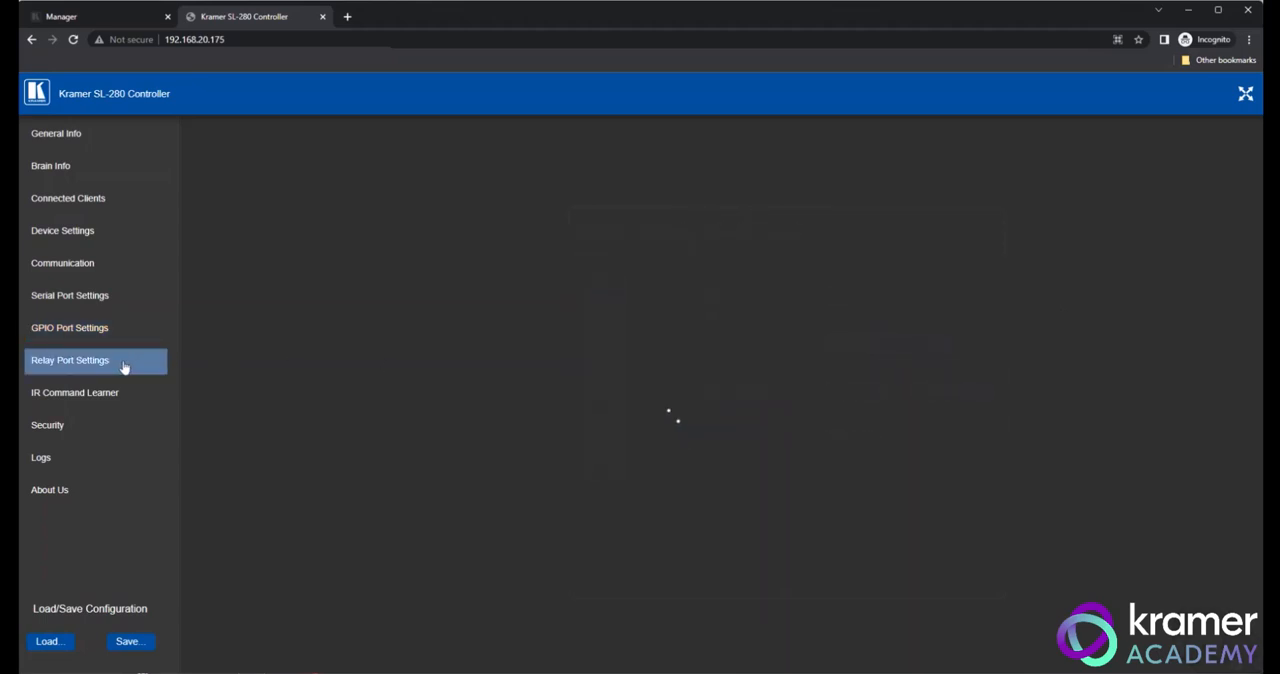
pyautogui.click(70, 360)
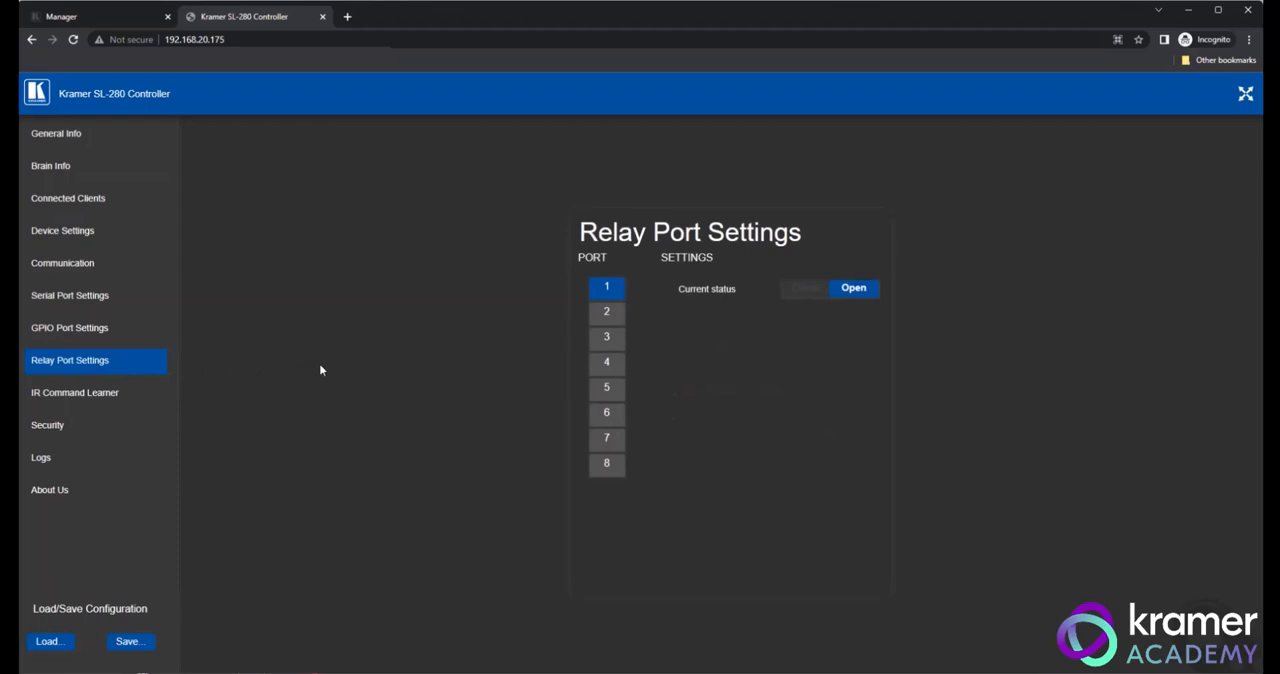
pyautogui.click(76, 392)
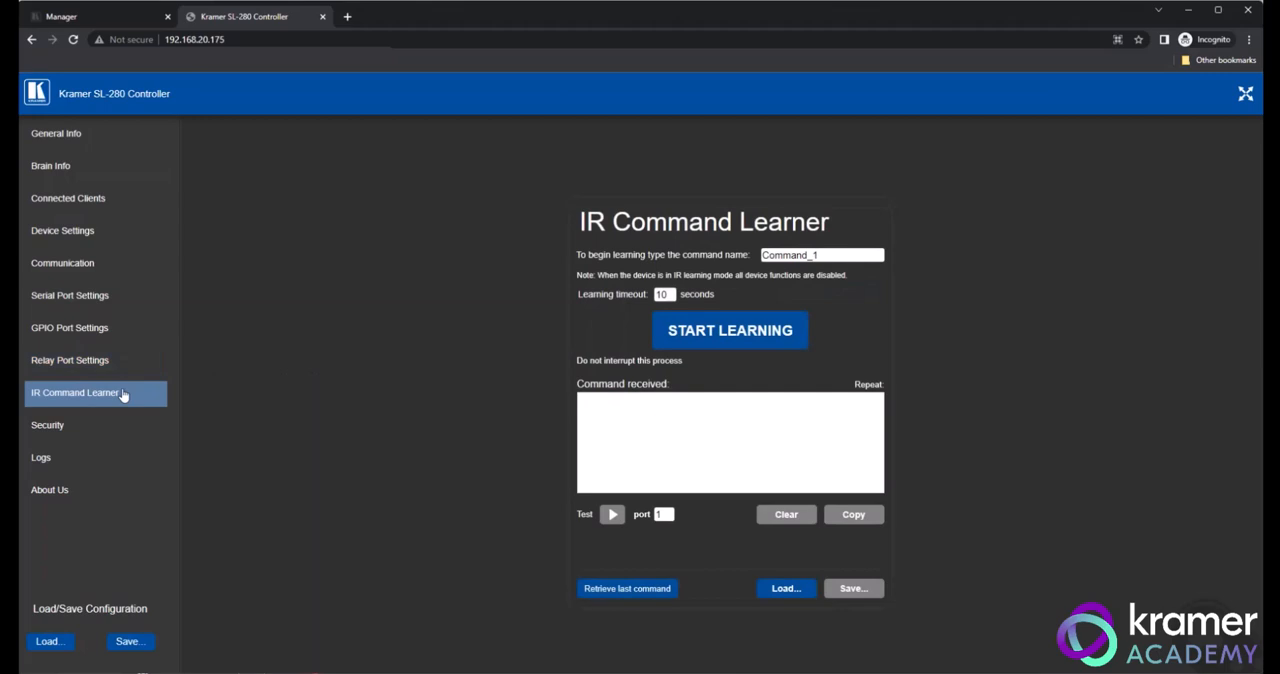
# Step: Visit the Security and Logs pages, then go to Brain Info
pyautogui.click(48, 424)
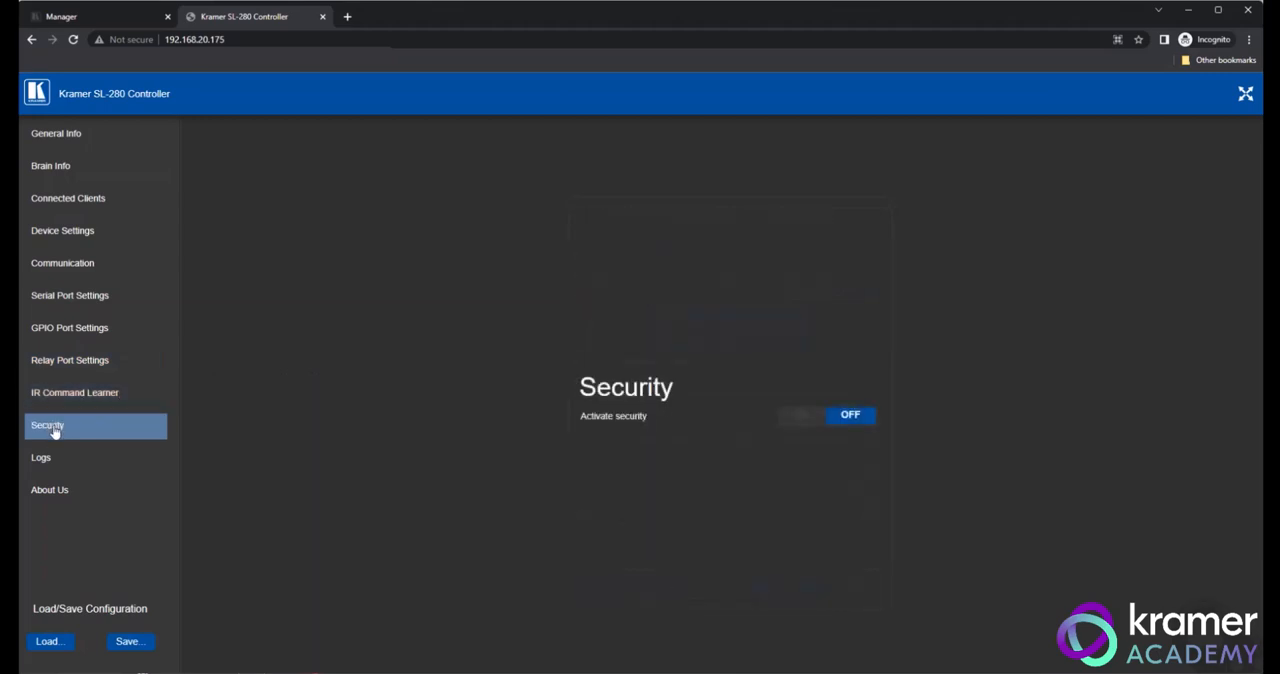
pyautogui.moveTo(40, 458)
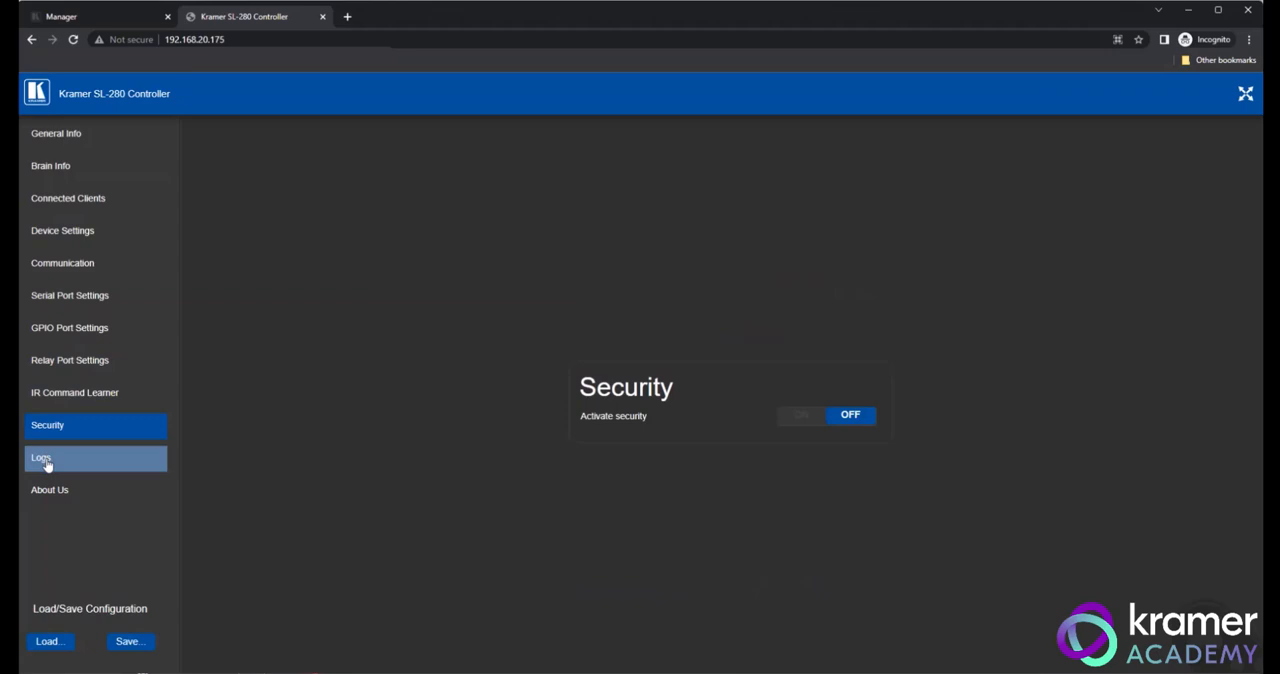
pyautogui.click(40, 456)
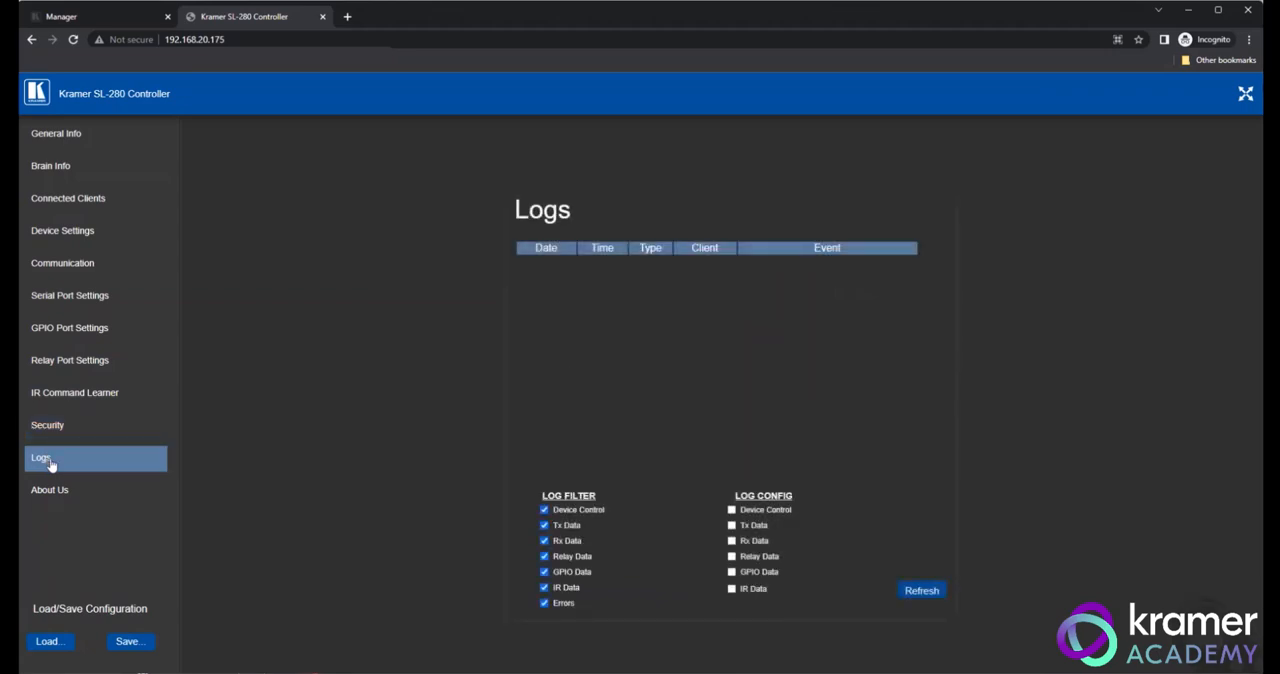
pyautogui.click(52, 164)
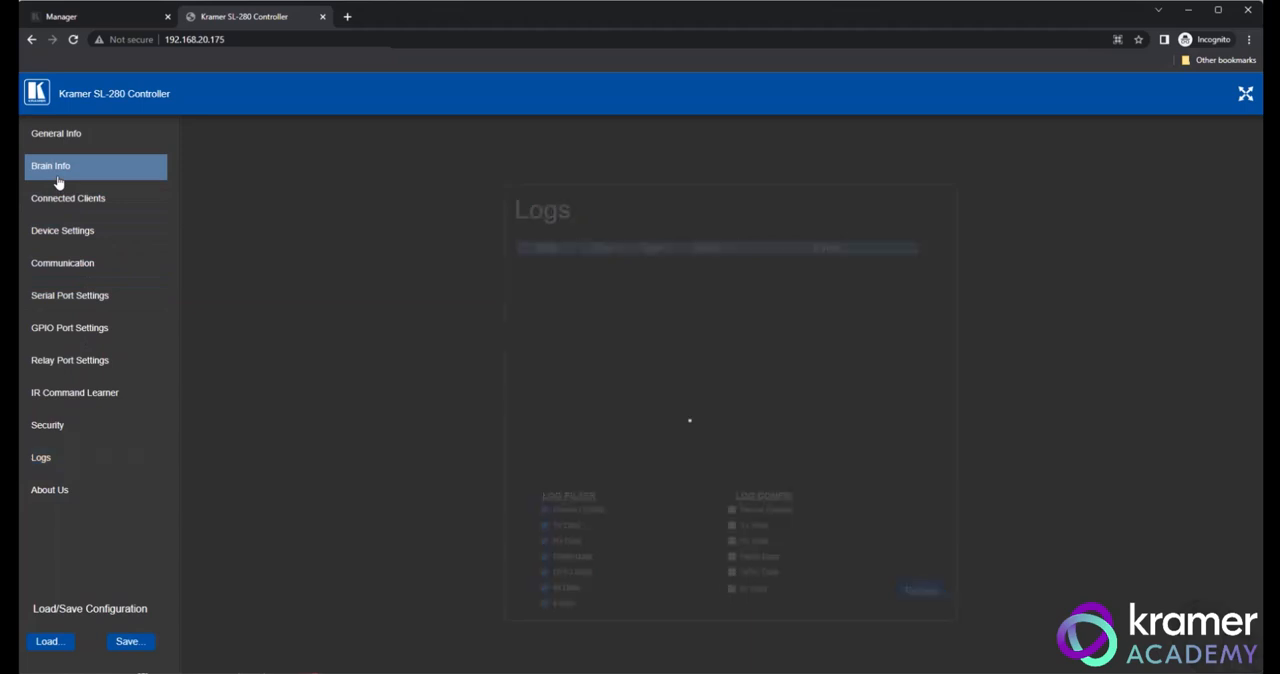
# Step: Show the Brain Info page with model, state, version, MAC address and provisioning status
pyautogui.click(50, 164)
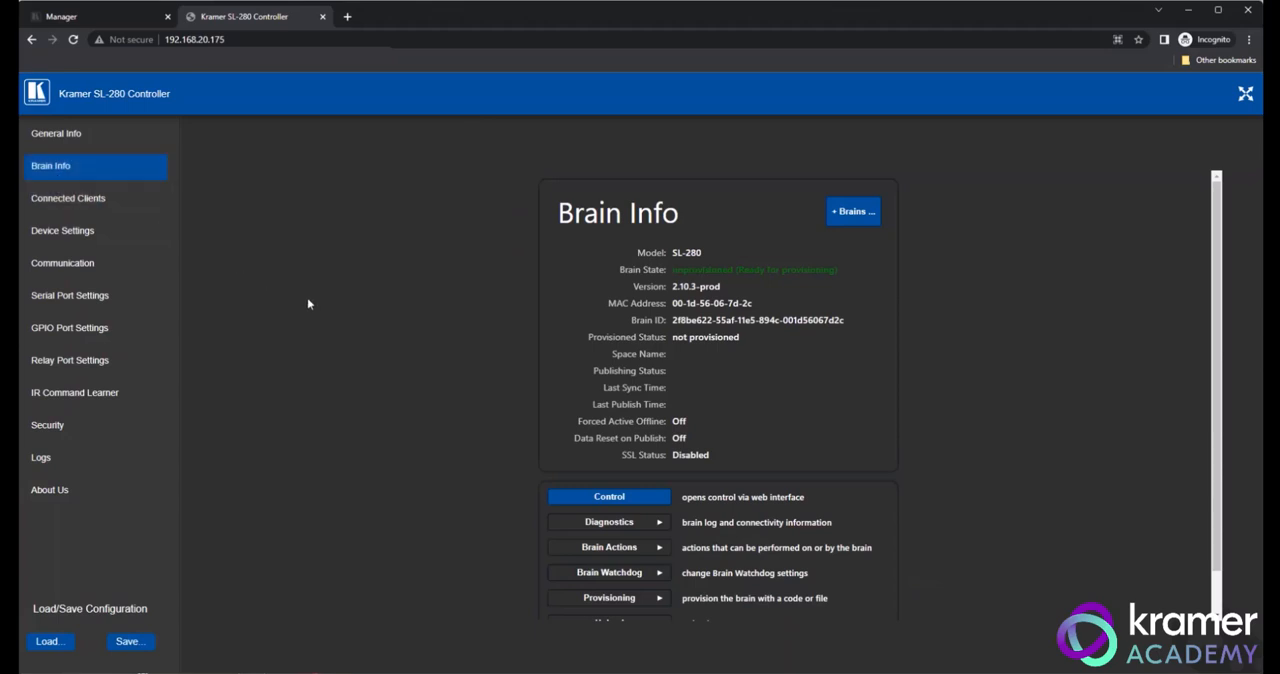
pyautogui.moveTo(396, 320)
pyautogui.write(':8000/k')
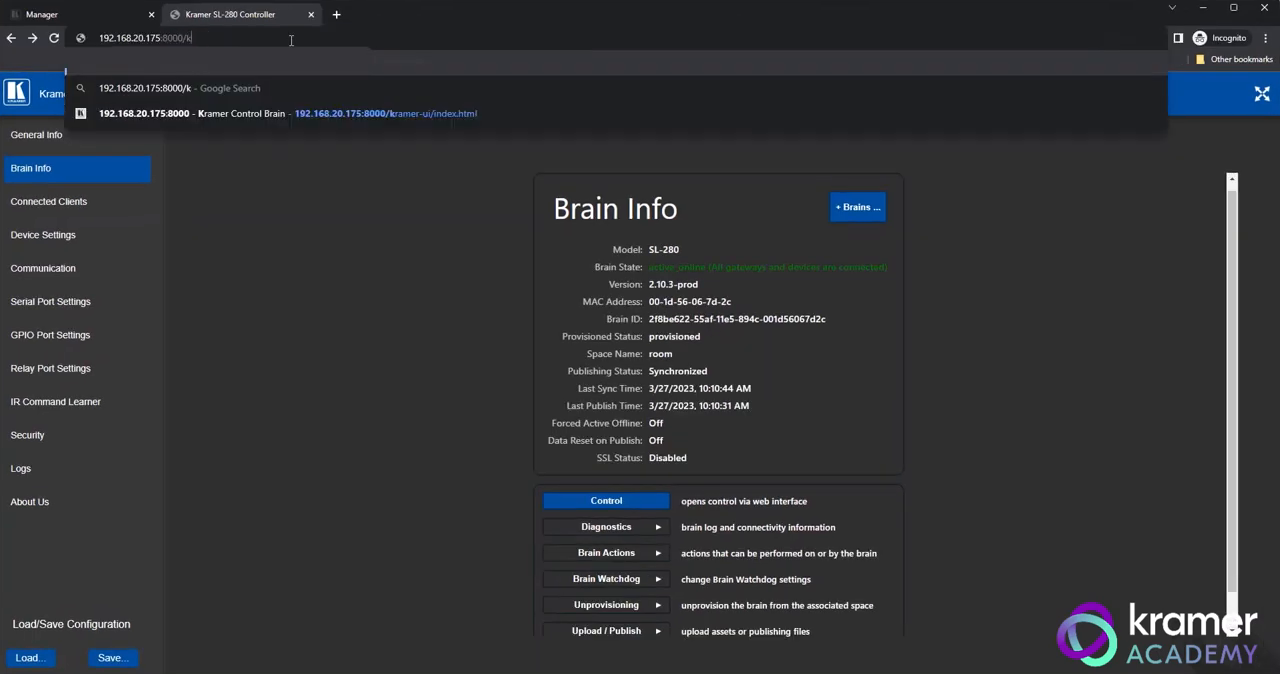
# Step: Enter the brain's page address 192.168.20.175:8000/kramer-ui/index.html in Chrome
pyautogui.write('ramer-')
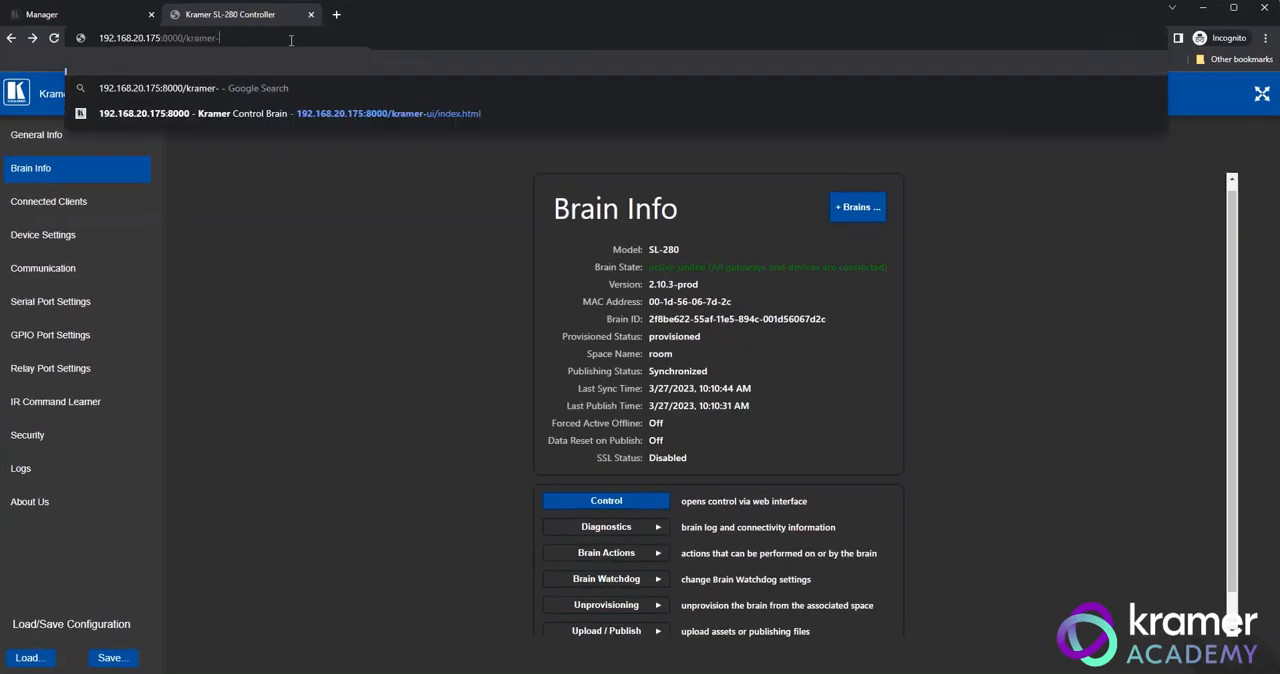
pyautogui.write('ui/index.html')
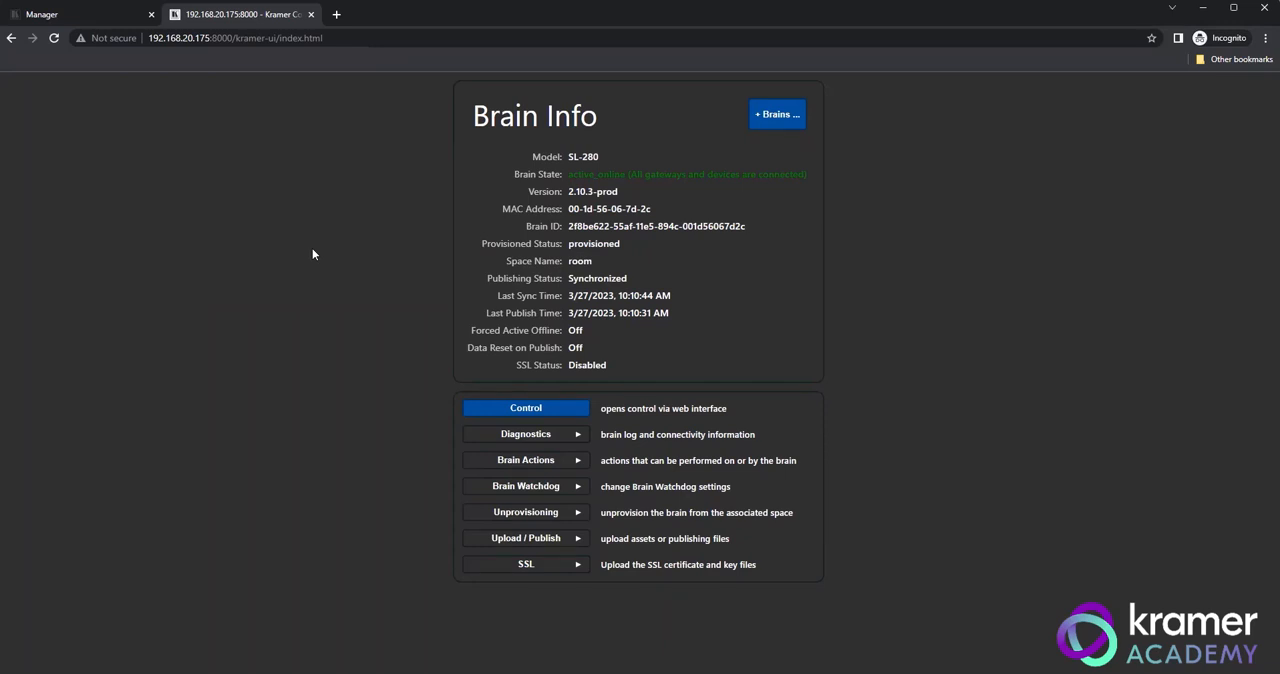
pyautogui.moveTo(322, 254)
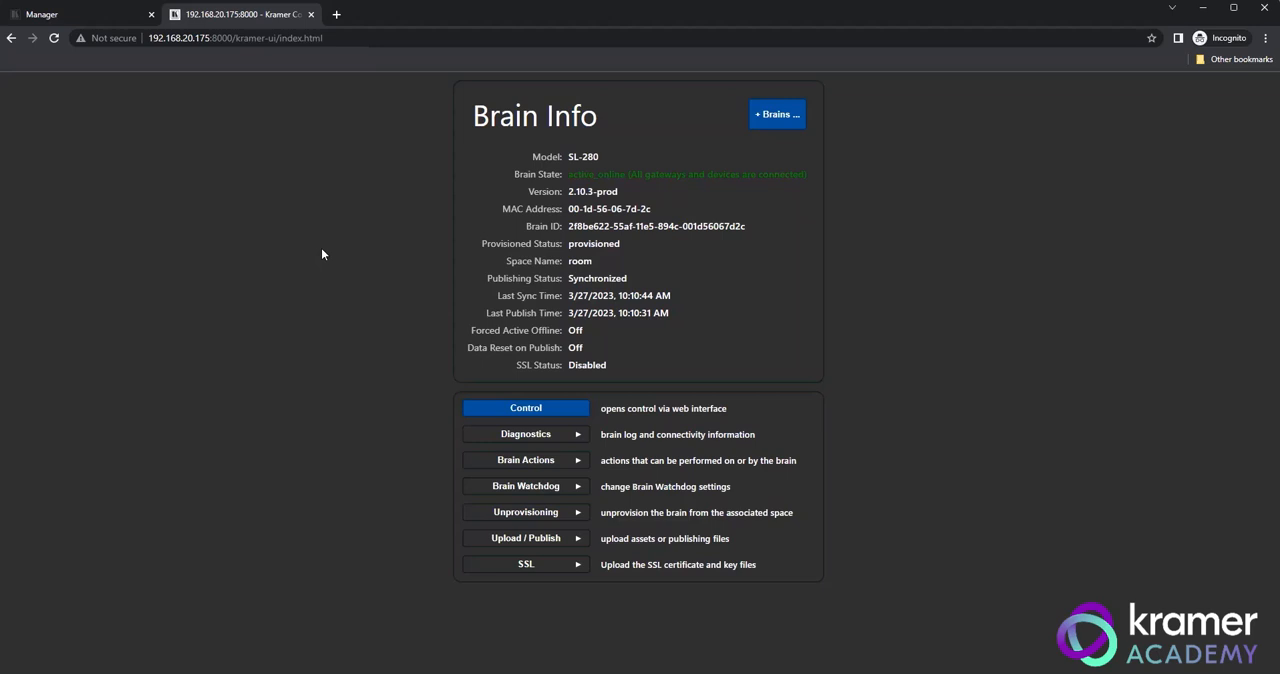
pyautogui.moveTo(358, 256)
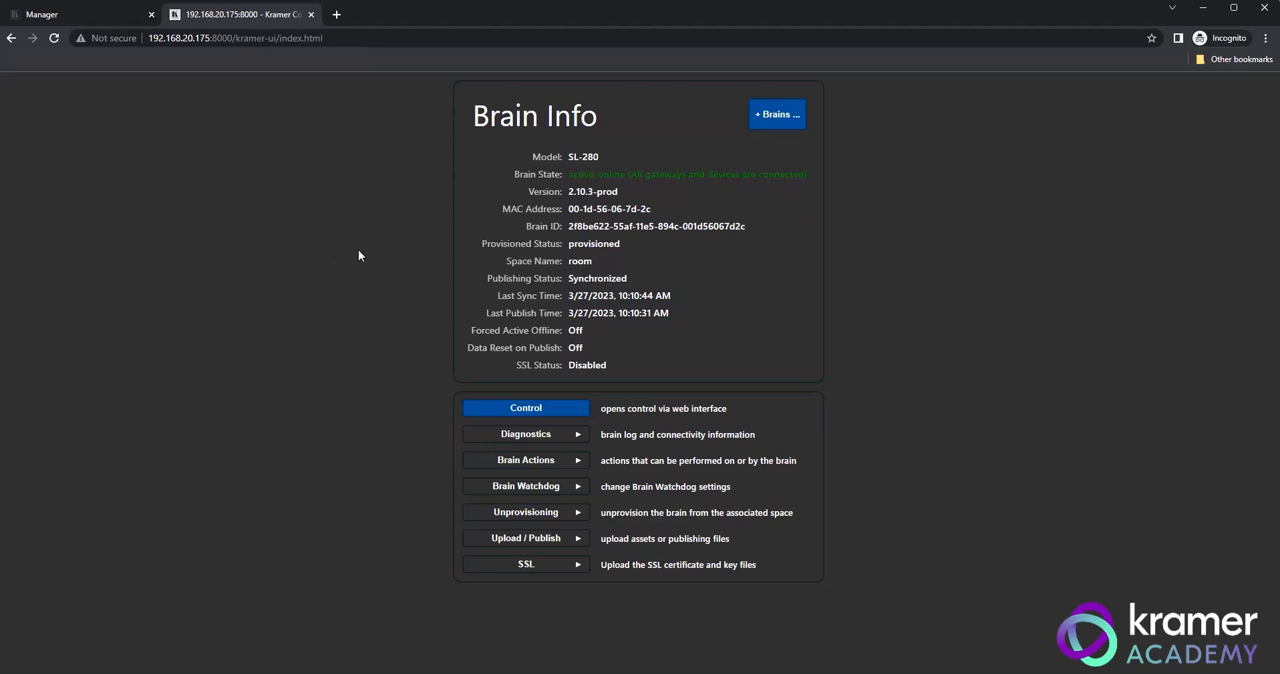
pyautogui.moveTo(348, 238)
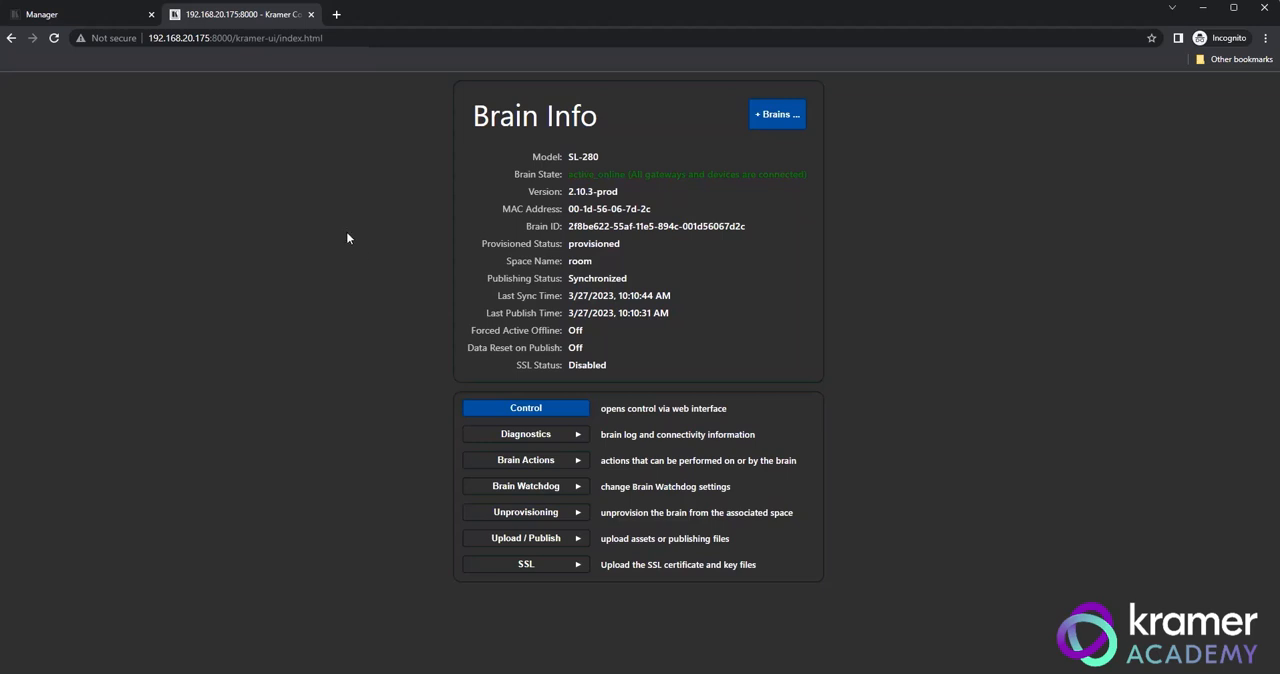
pyautogui.moveTo(352, 260)
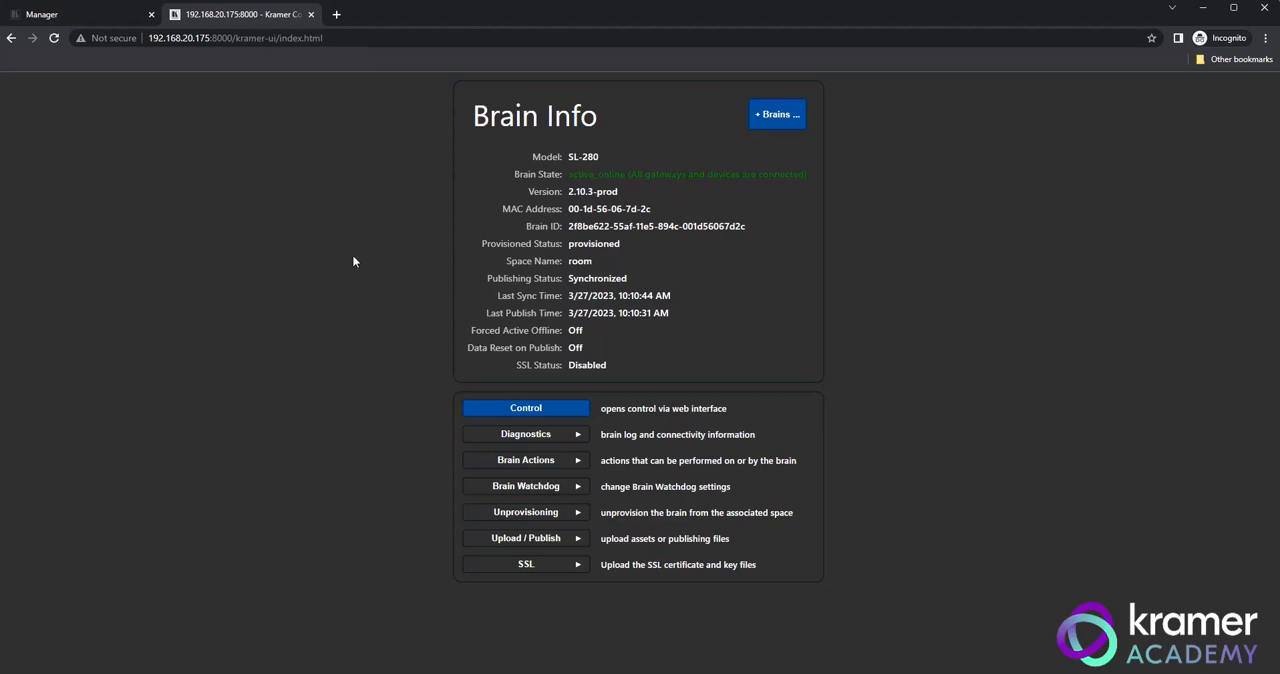
pyautogui.moveTo(356, 272)
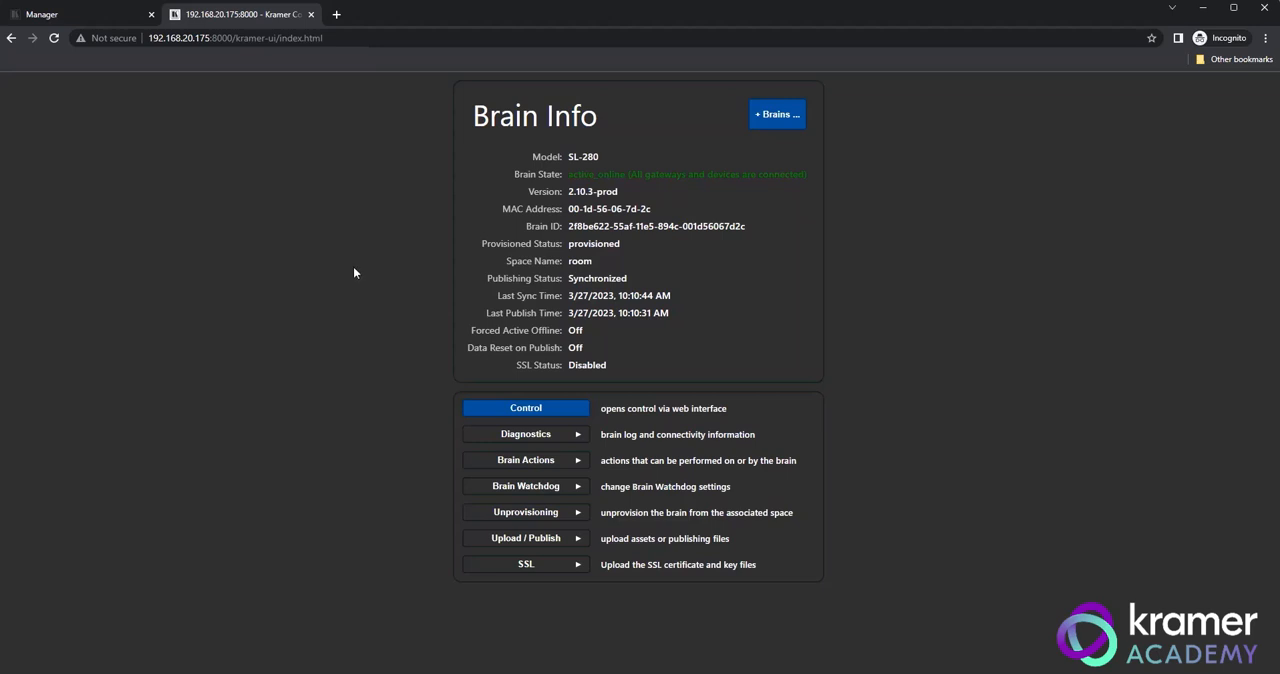
pyautogui.moveTo(524, 408)
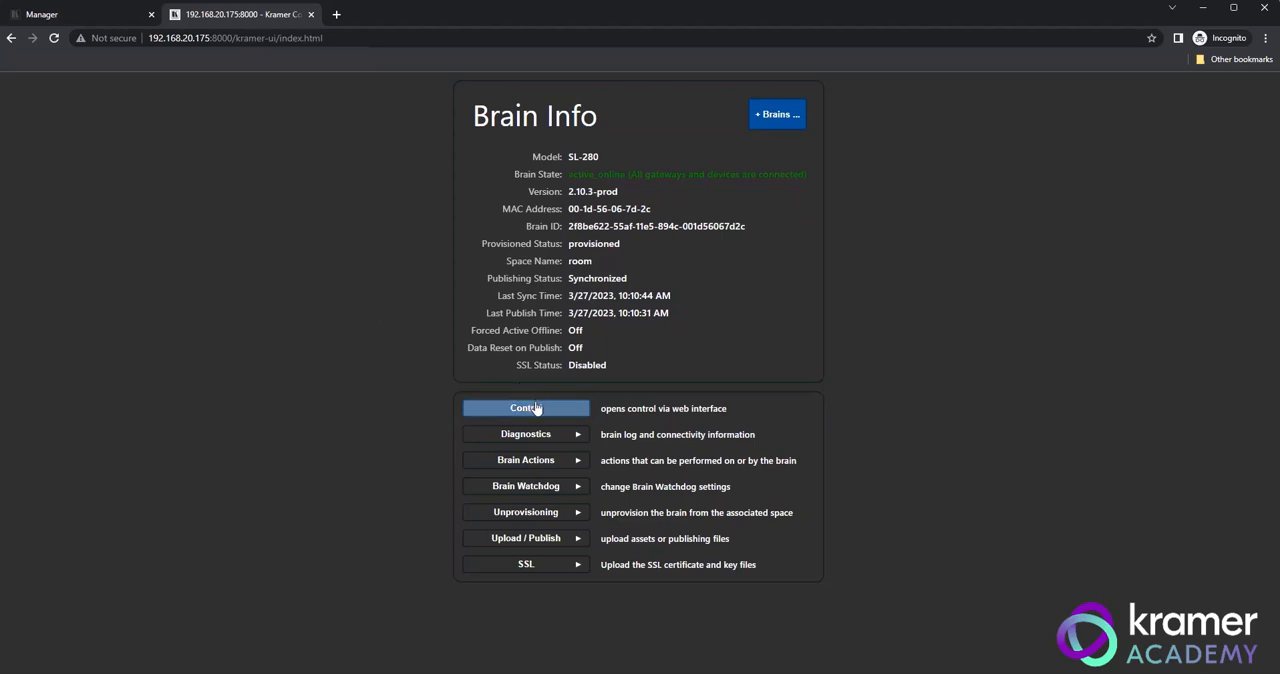
# Step: Launch the room's First Tablet control page, then return to Brain Info and expand Diagnostics
pyautogui.click(524, 408)
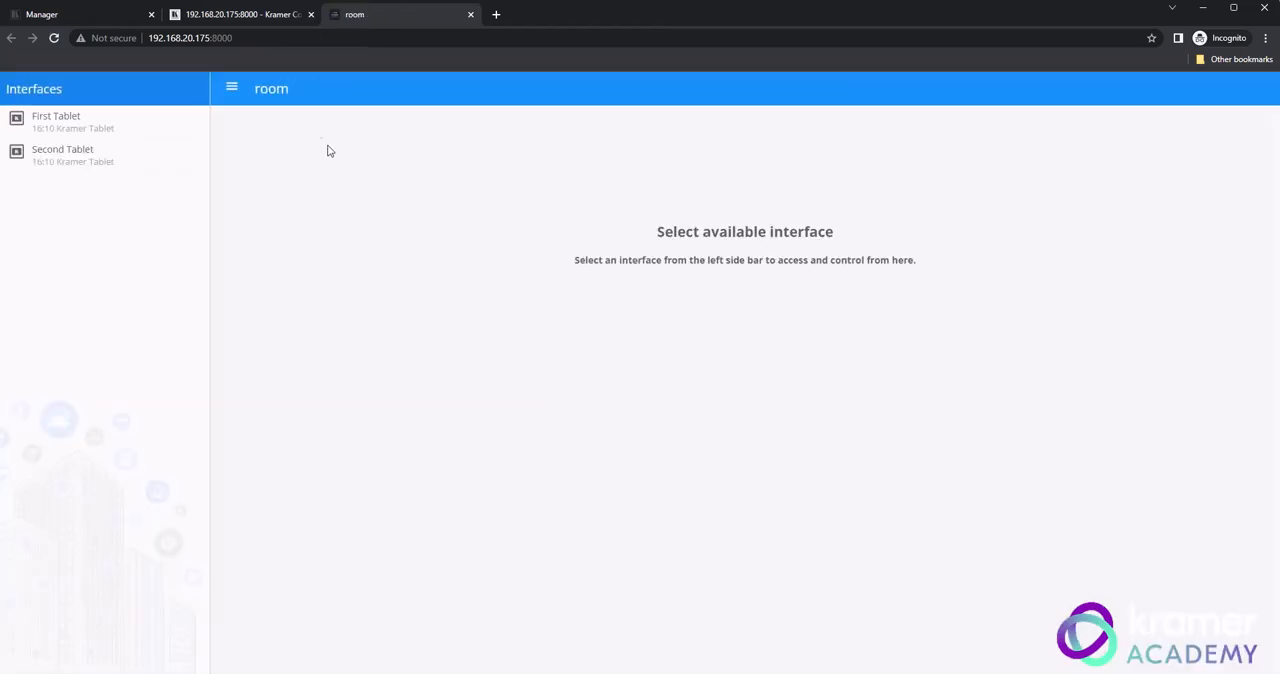
pyautogui.click(56, 120)
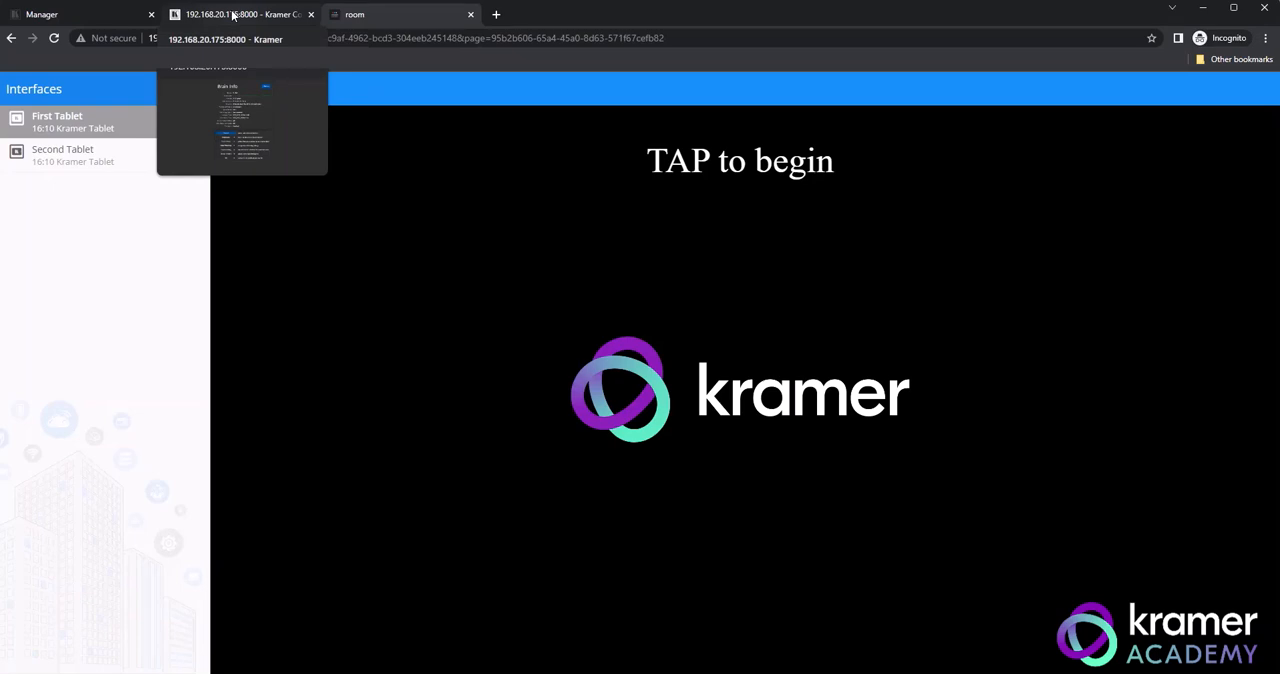
pyautogui.click(240, 14)
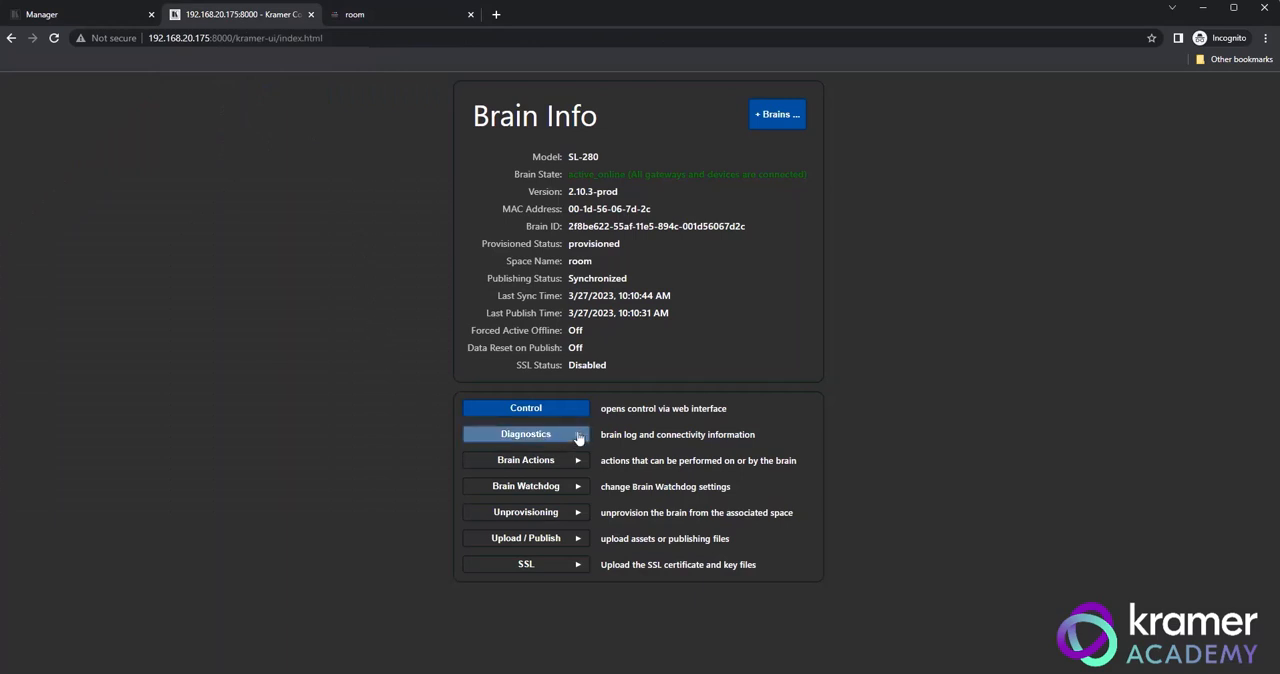
pyautogui.click(524, 434)
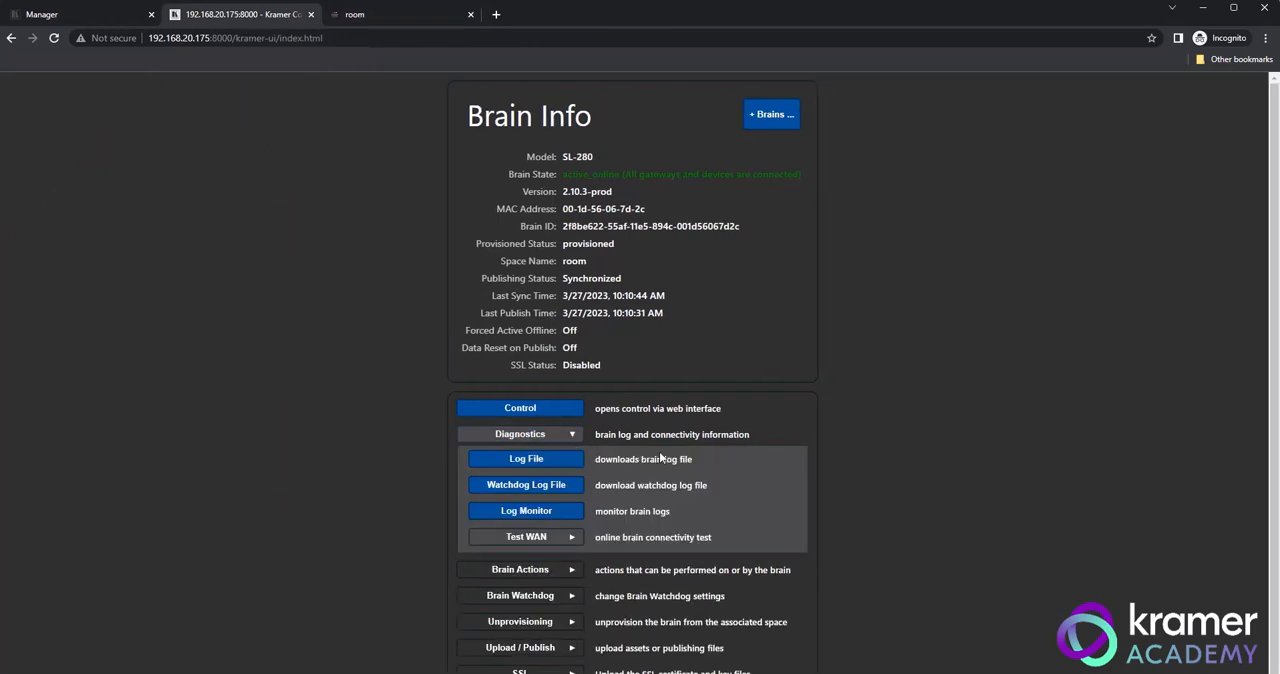
pyautogui.moveTo(666, 472)
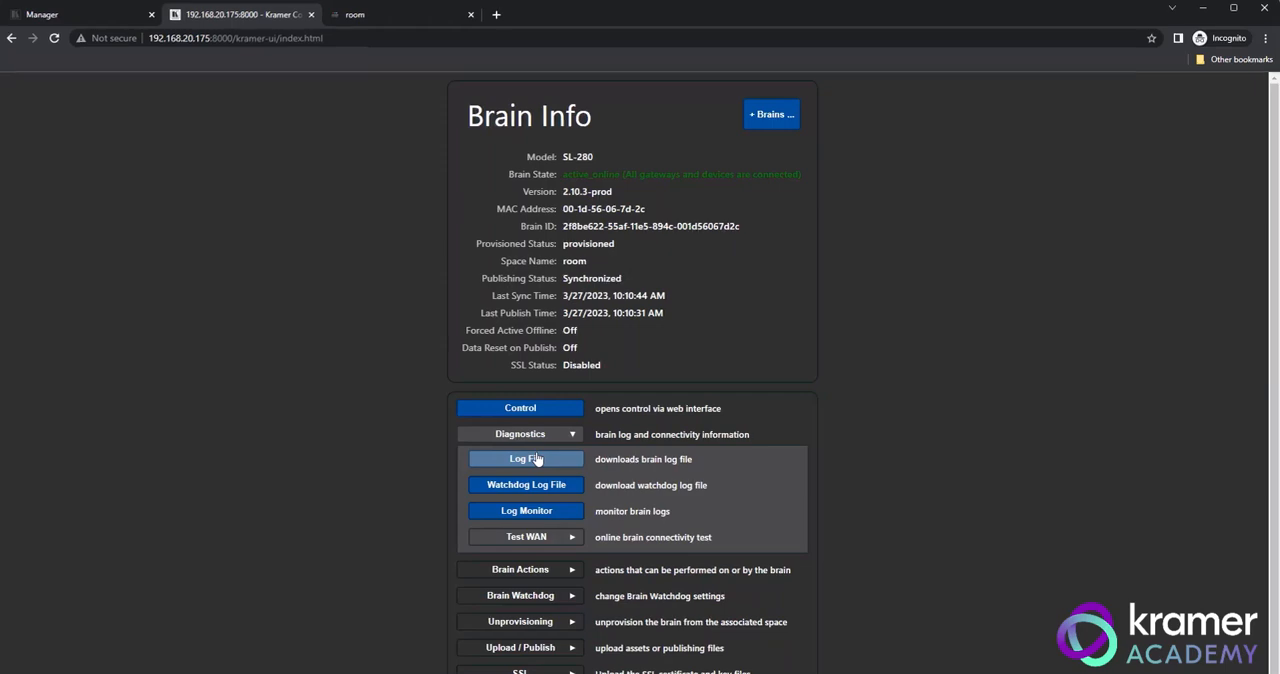
# Step: Download the brain log and watchdog log files, then start the live log monitor
pyautogui.click(524, 460)
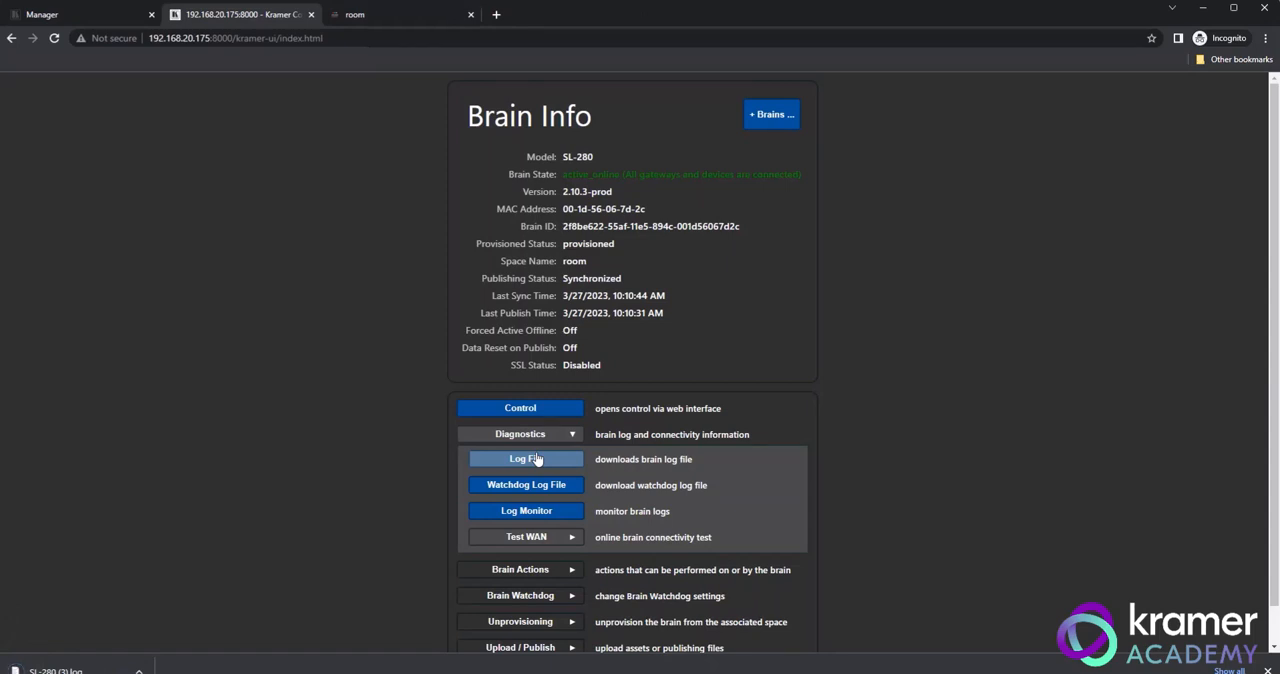
pyautogui.click(524, 460)
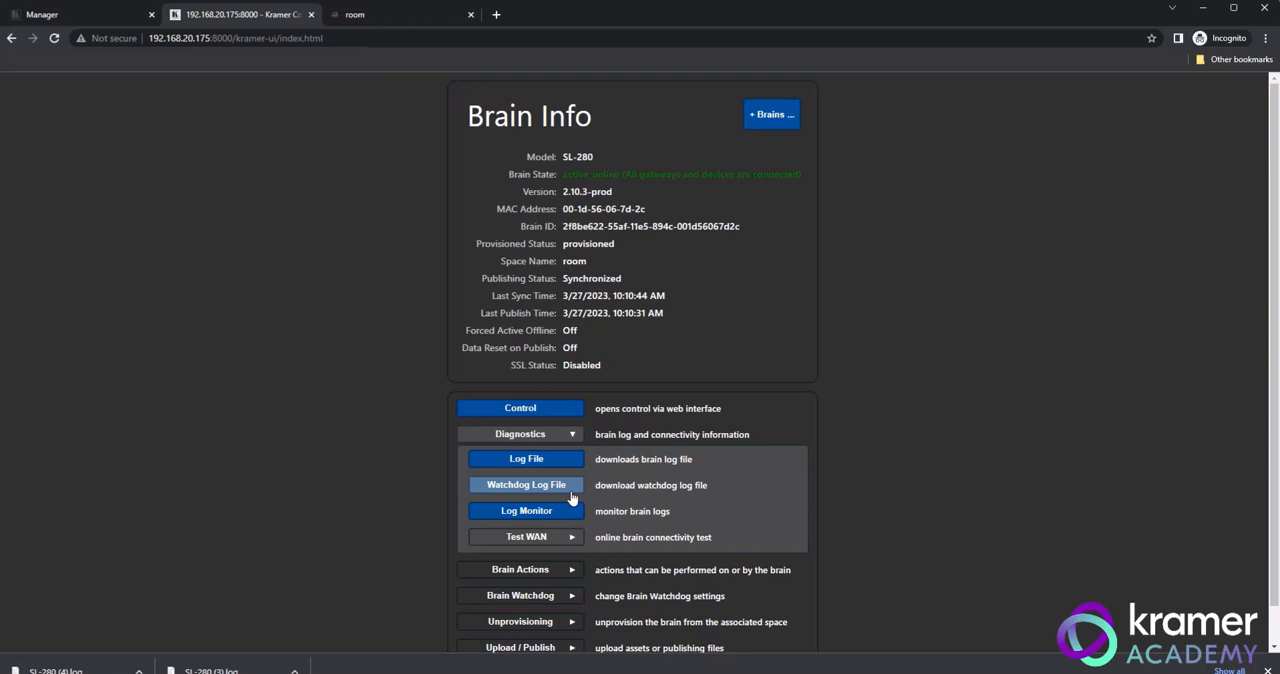
pyautogui.moveTo(570, 496)
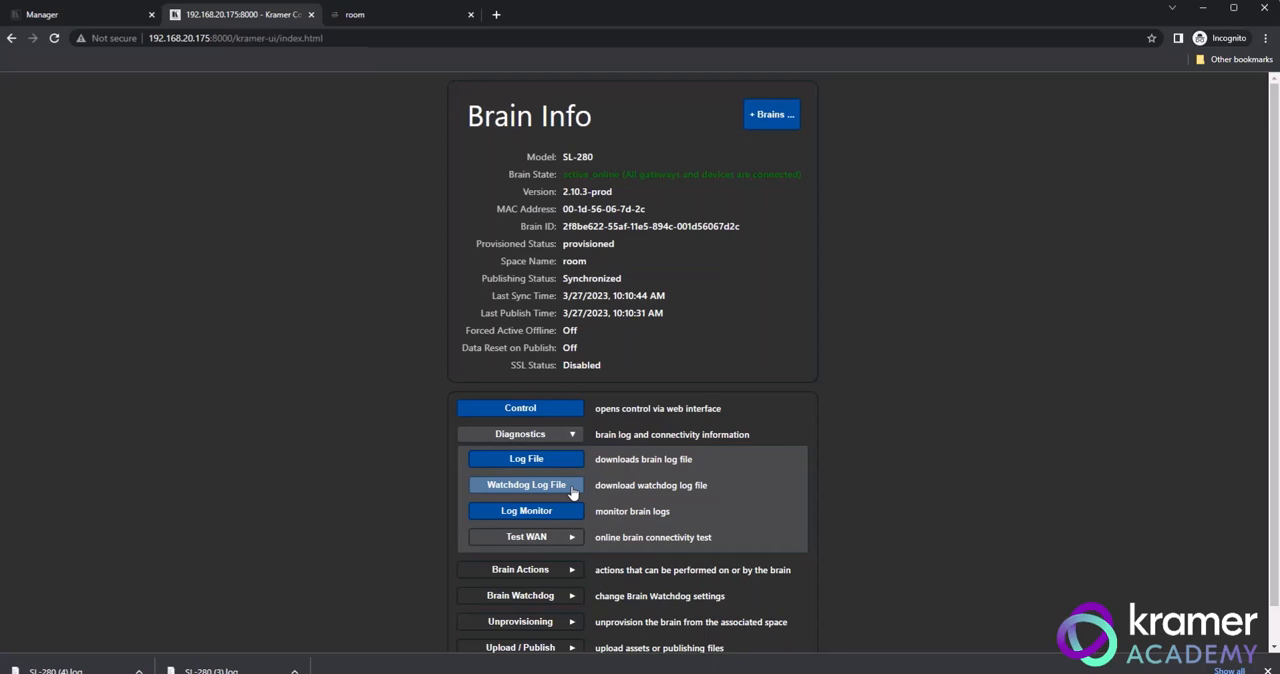
pyautogui.moveTo(526, 512)
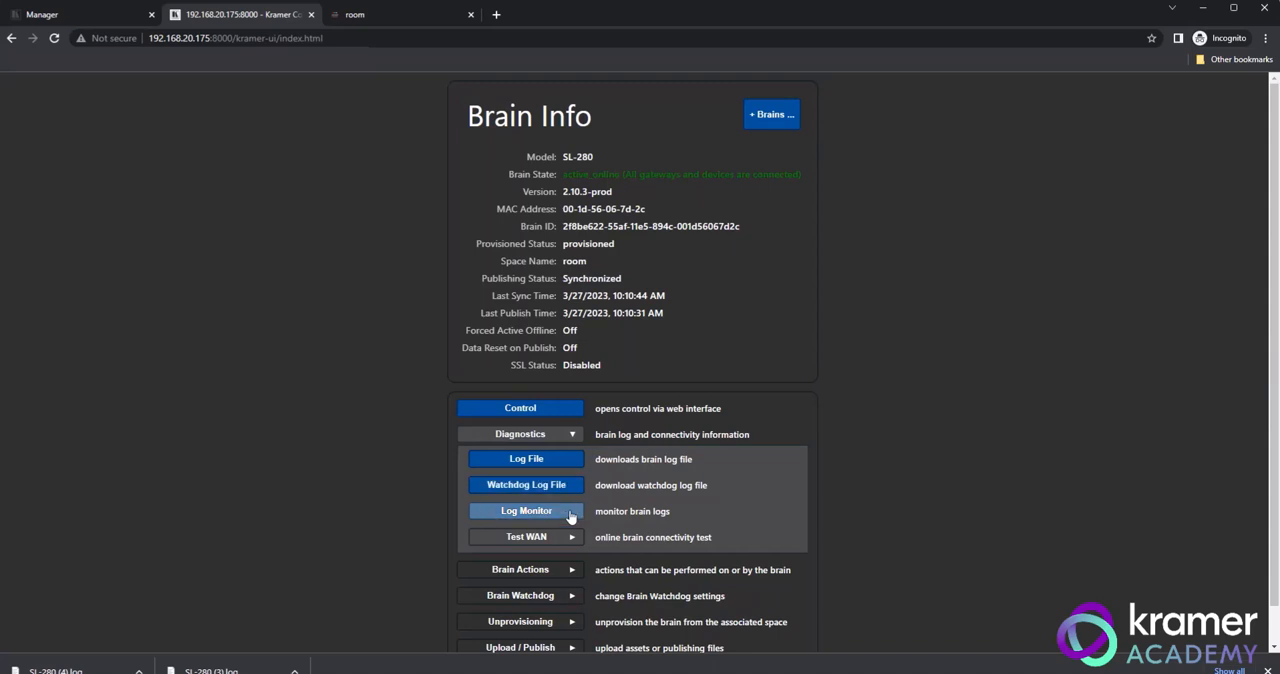
pyautogui.click(526, 512)
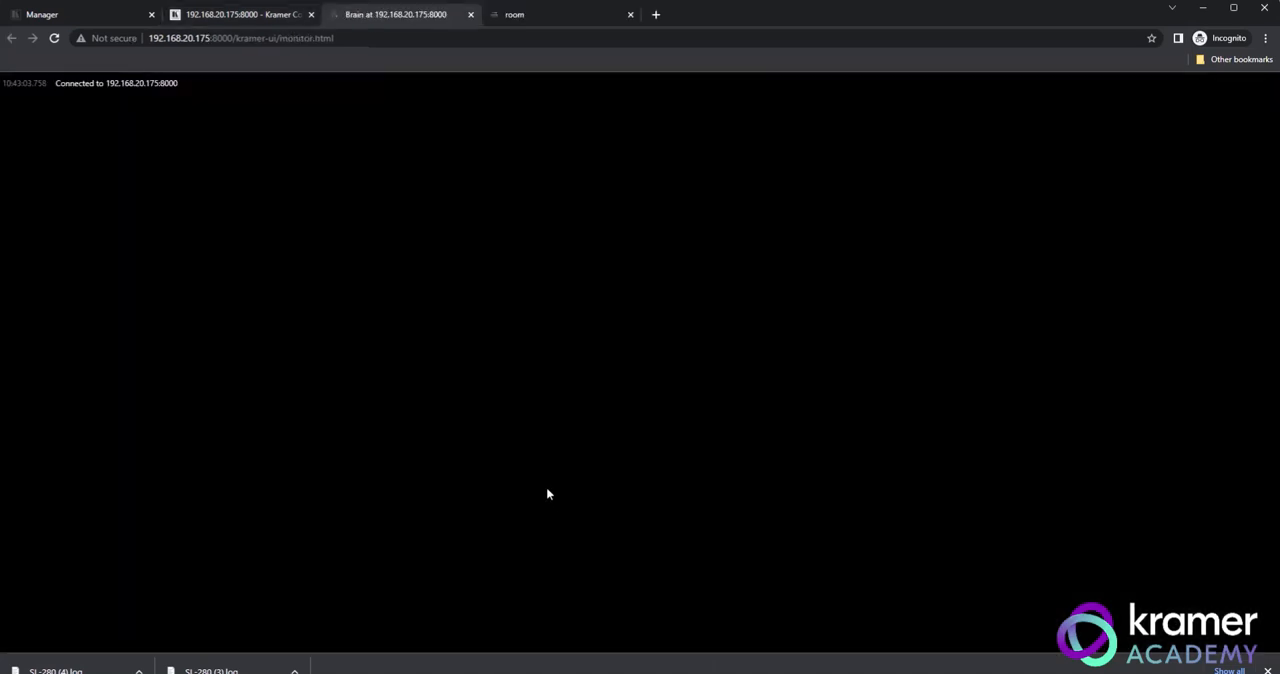
pyautogui.moveTo(364, 220)
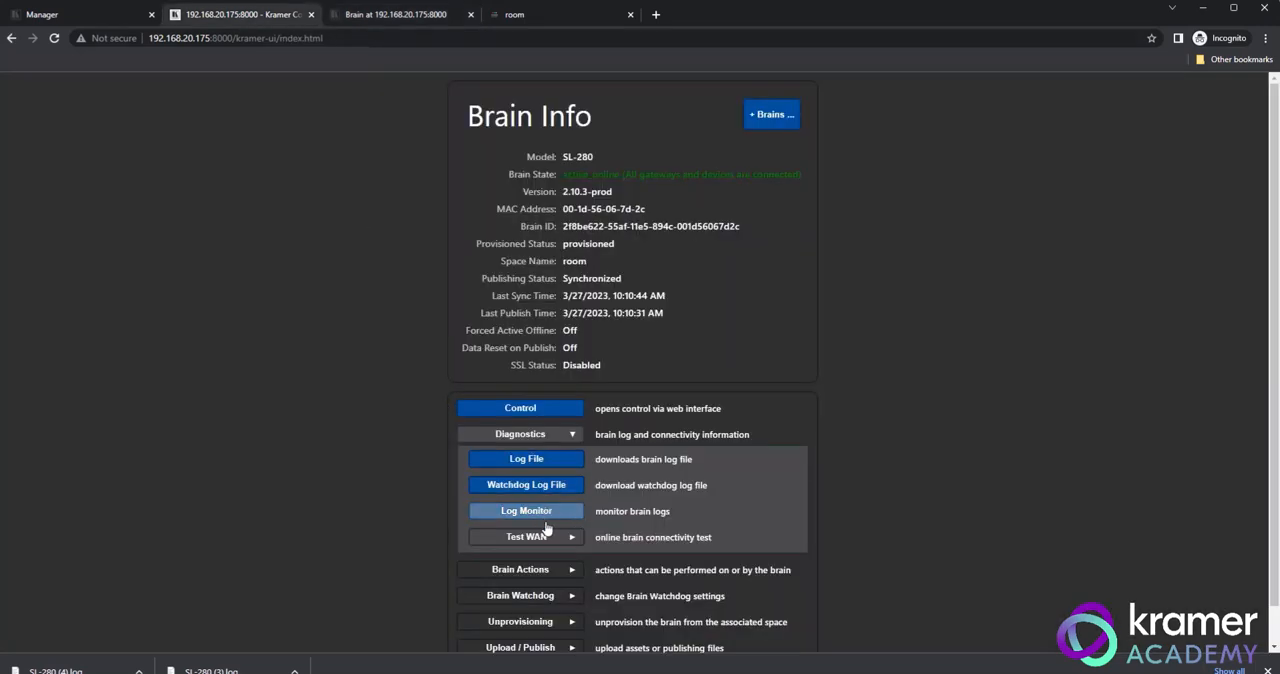
# Step: Run the WAN test showing Builder, Drivers and AMQP all passing
pyautogui.click(524, 536)
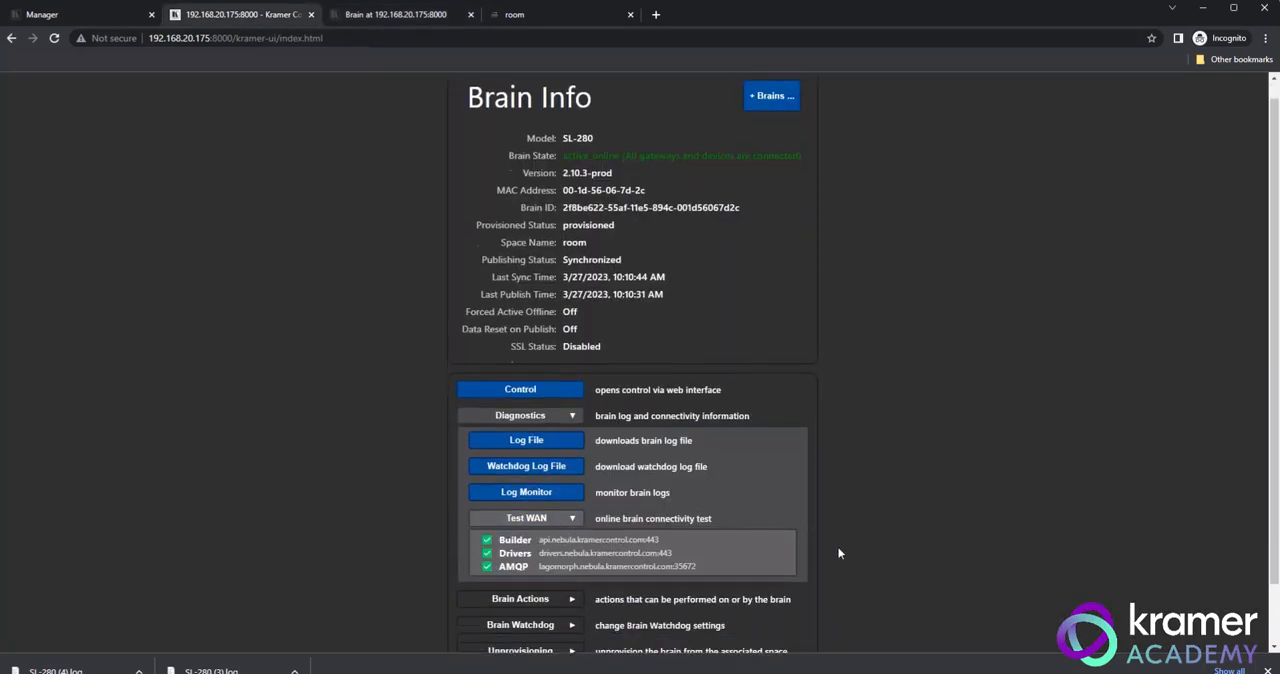
# Step: Collapse Diagnostics and expand the Brain Actions list of cache, restart, sync and offline actions
pyautogui.scroll(-3)
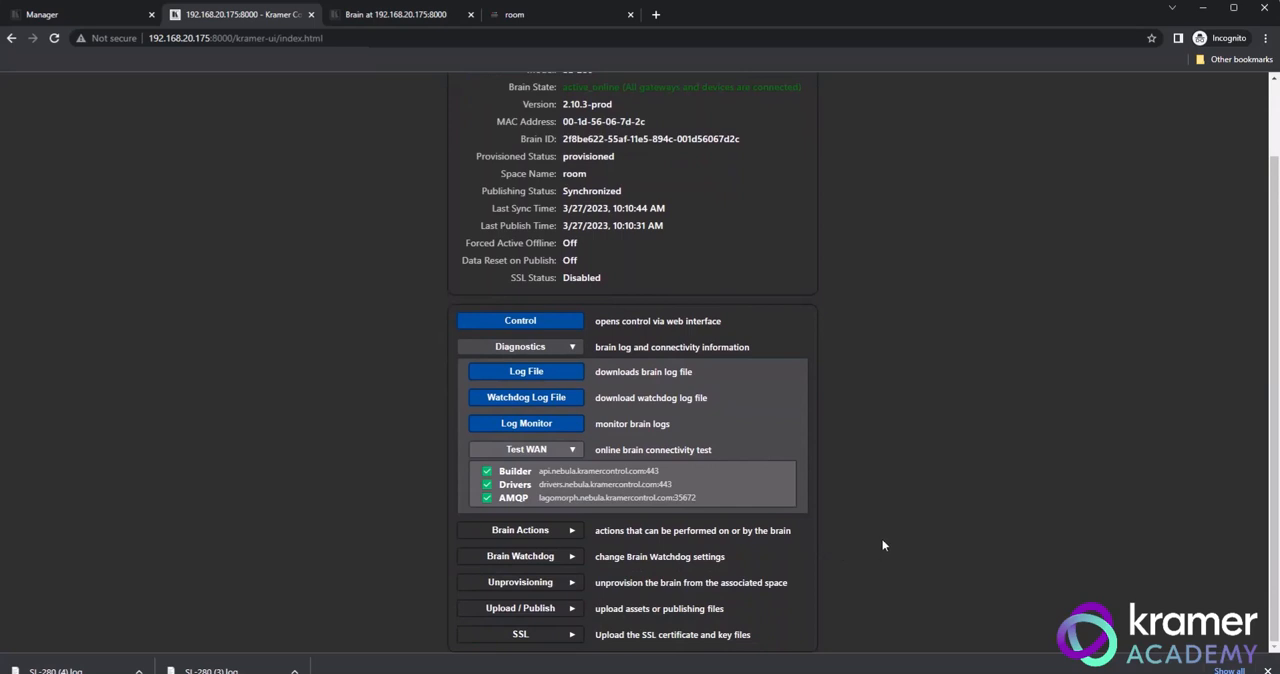
pyautogui.click(526, 448)
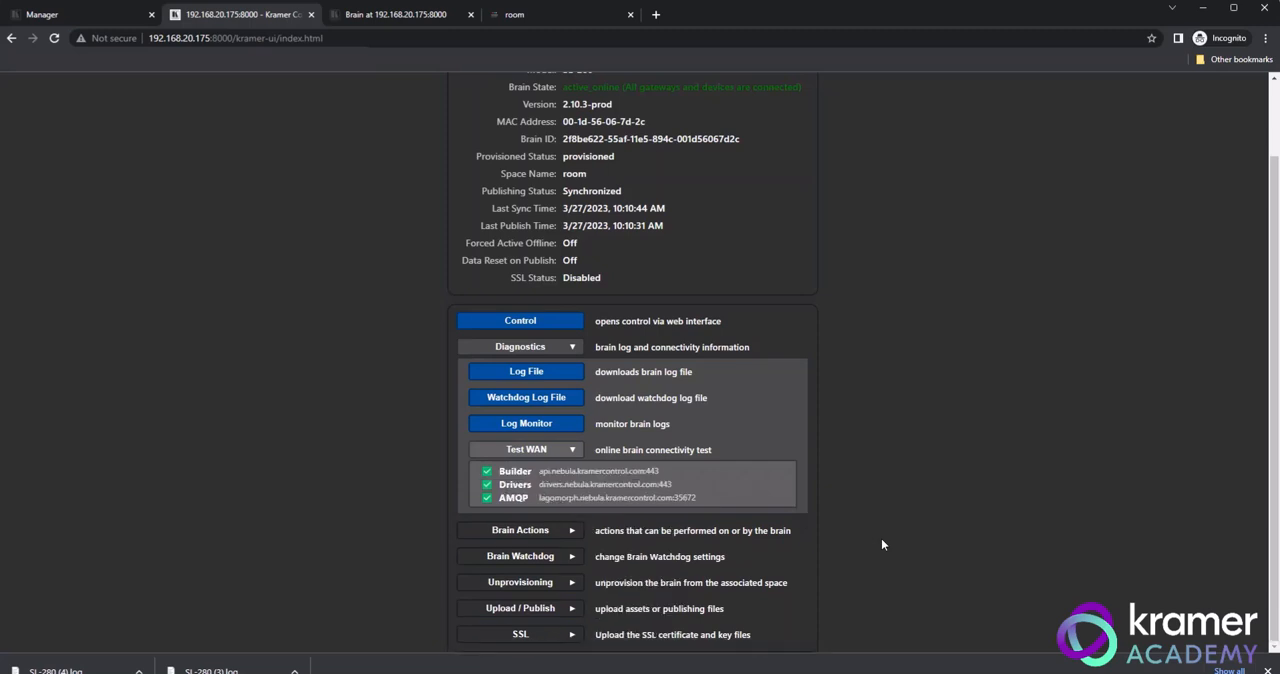
pyautogui.moveTo(896, 544)
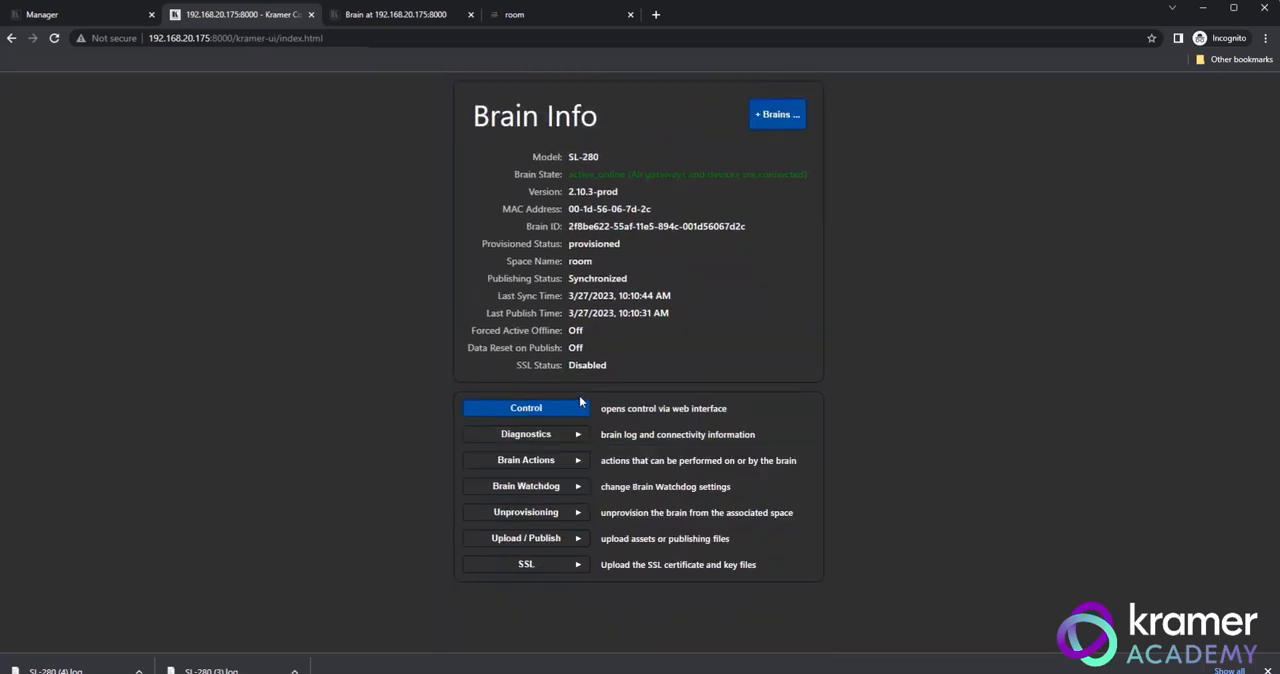
pyautogui.click(524, 460)
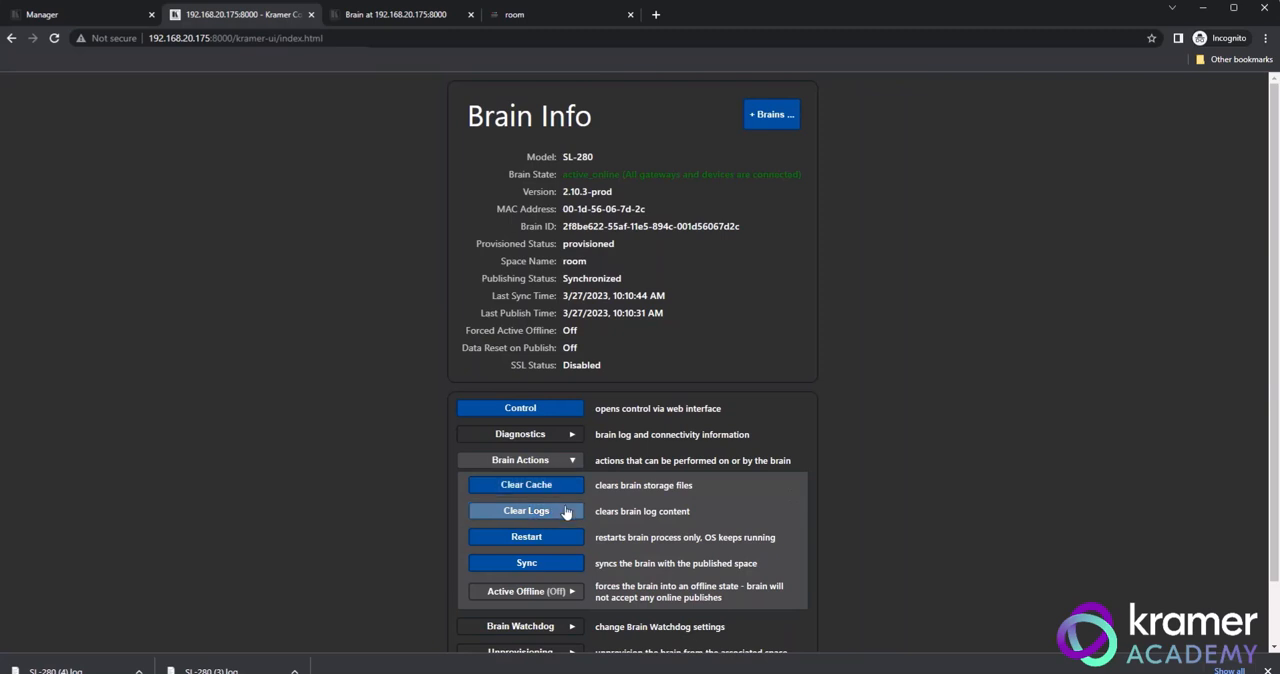
pyautogui.moveTo(524, 562)
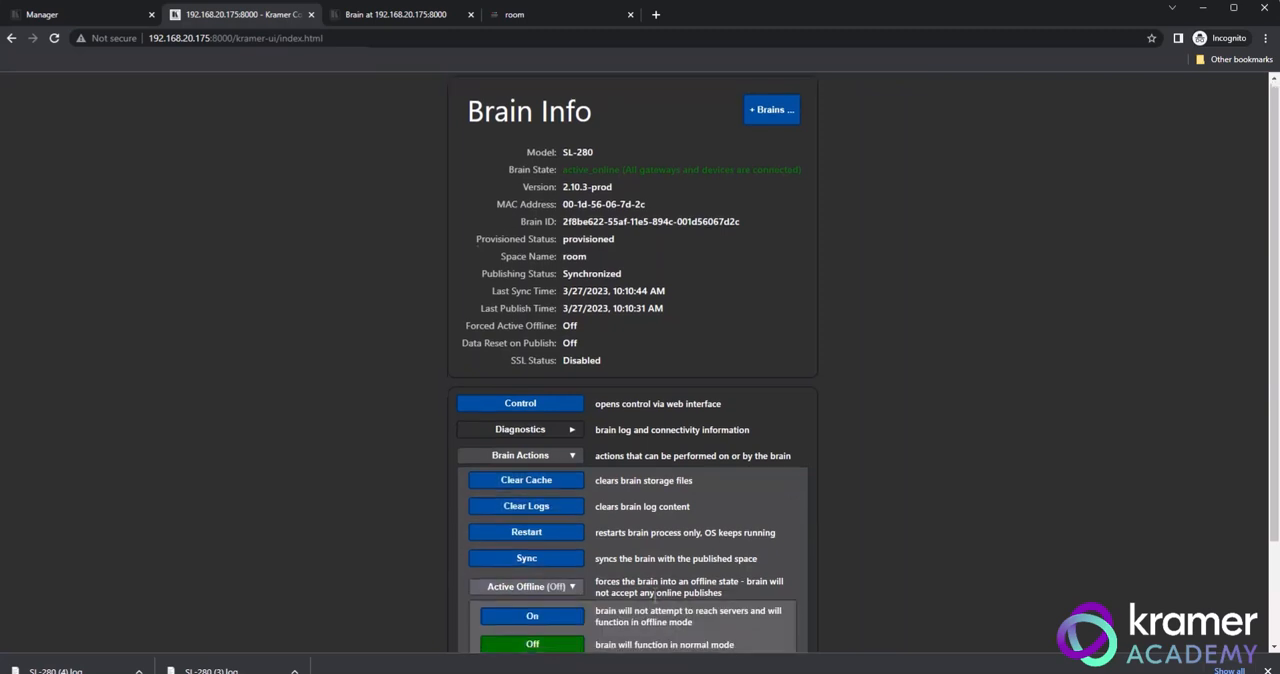
# Step: Scroll through the brain actions and forced-offline On/Off options toward Brain Watchdog
pyautogui.scroll(-3)
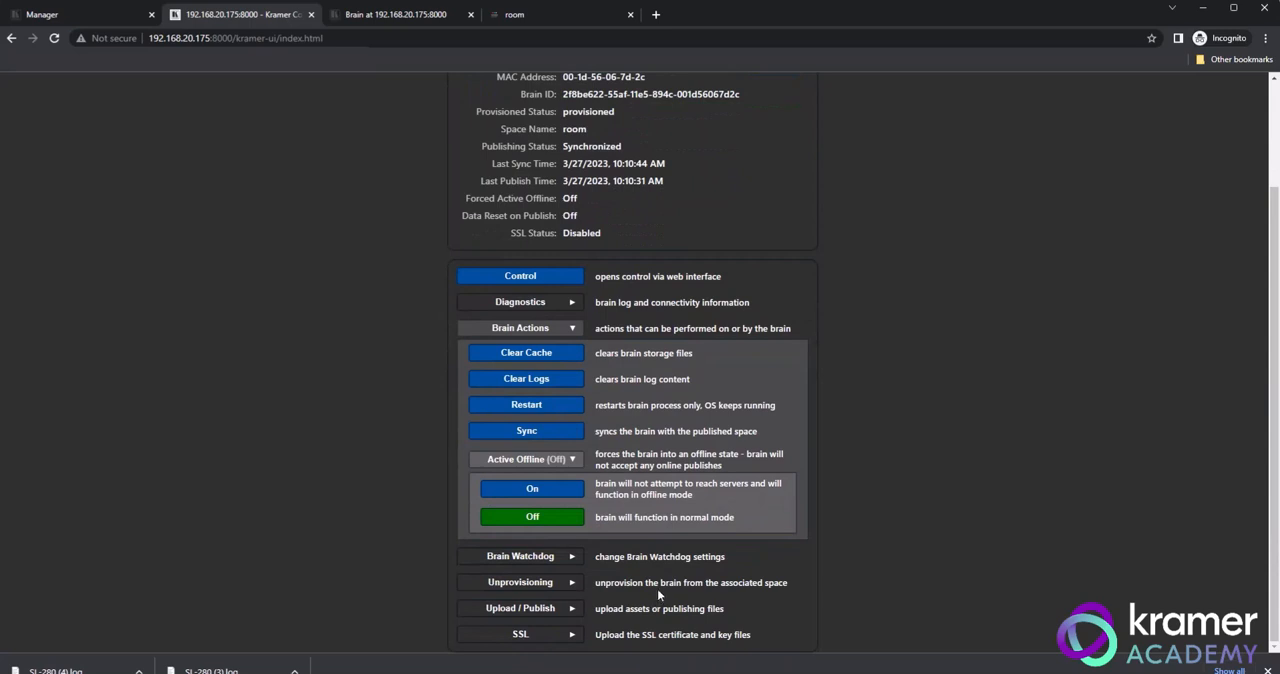
pyautogui.moveTo(624, 364)
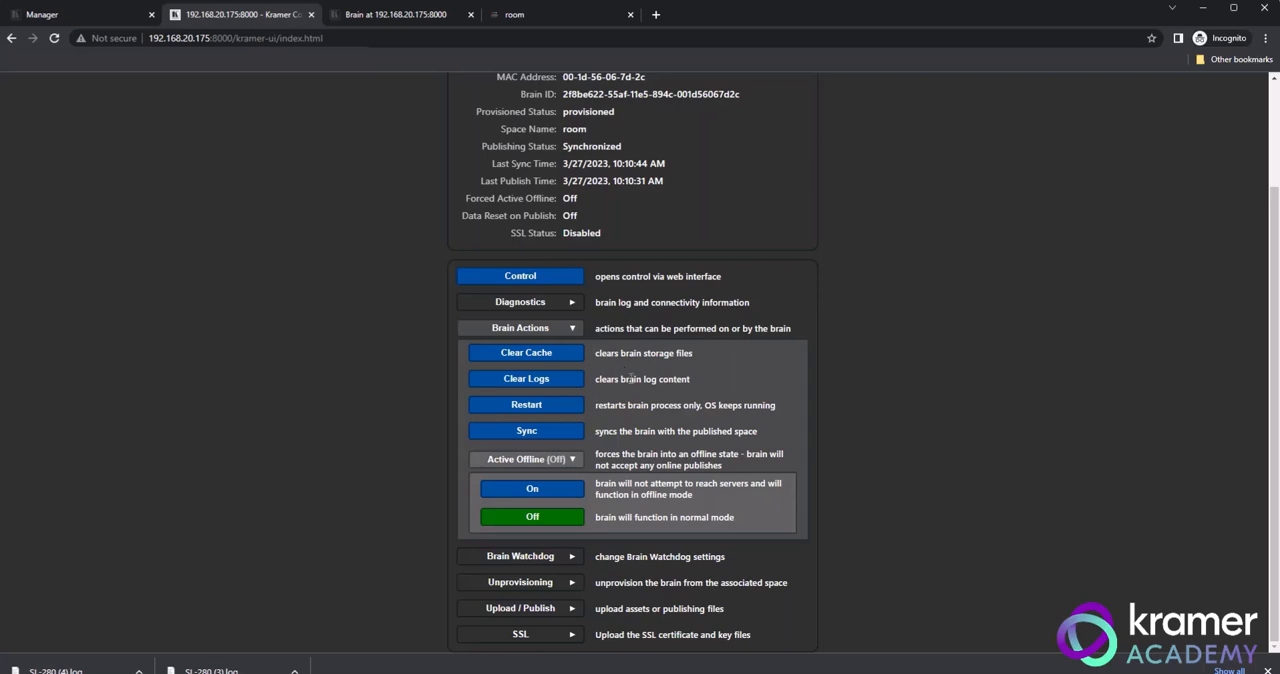
pyautogui.moveTo(632, 392)
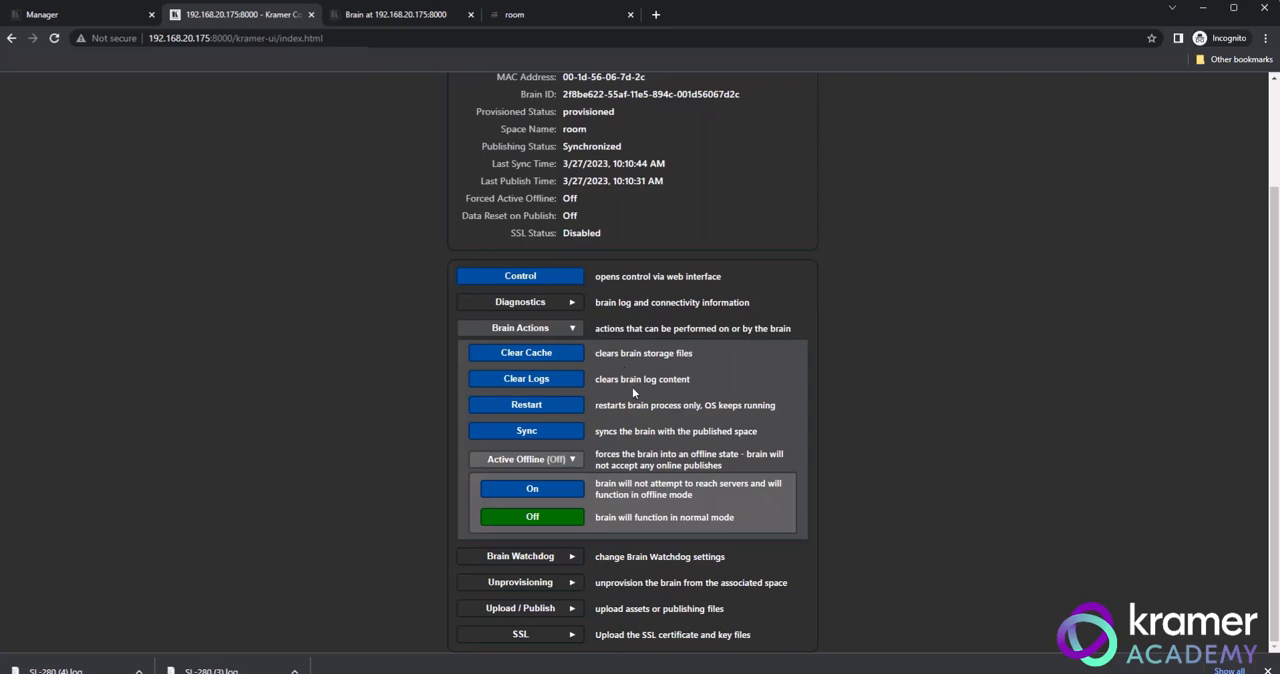
pyautogui.moveTo(524, 380)
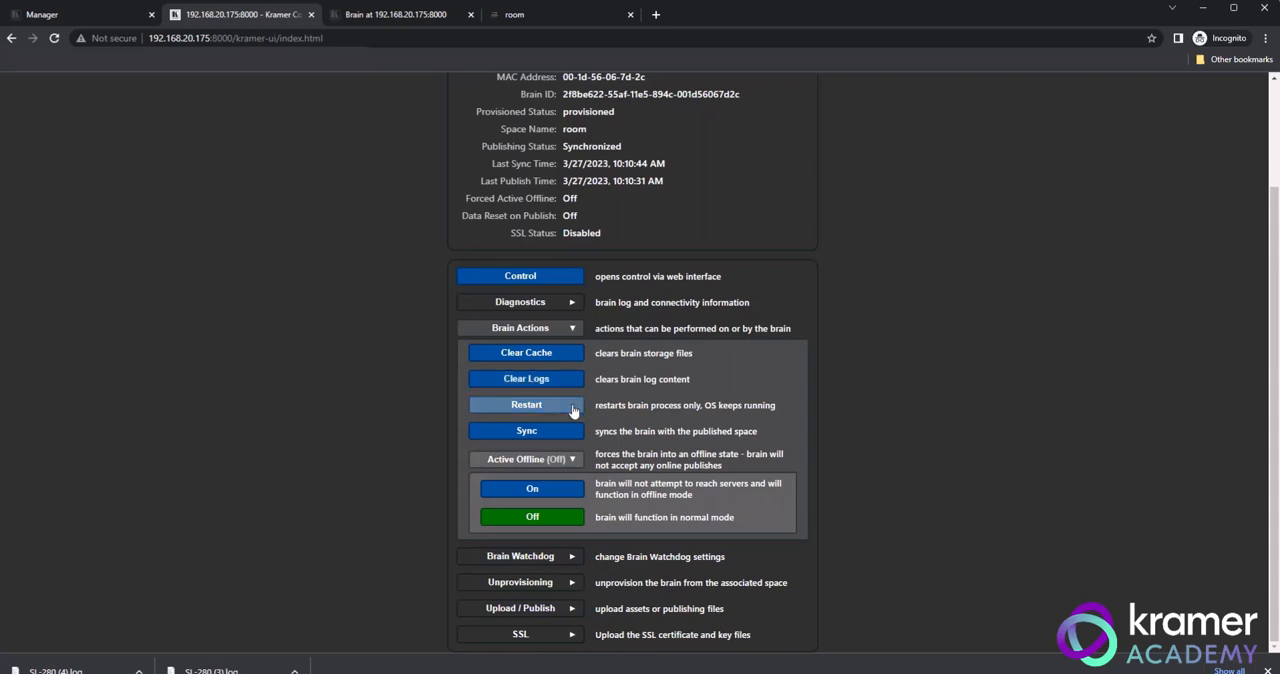
pyautogui.moveTo(572, 410)
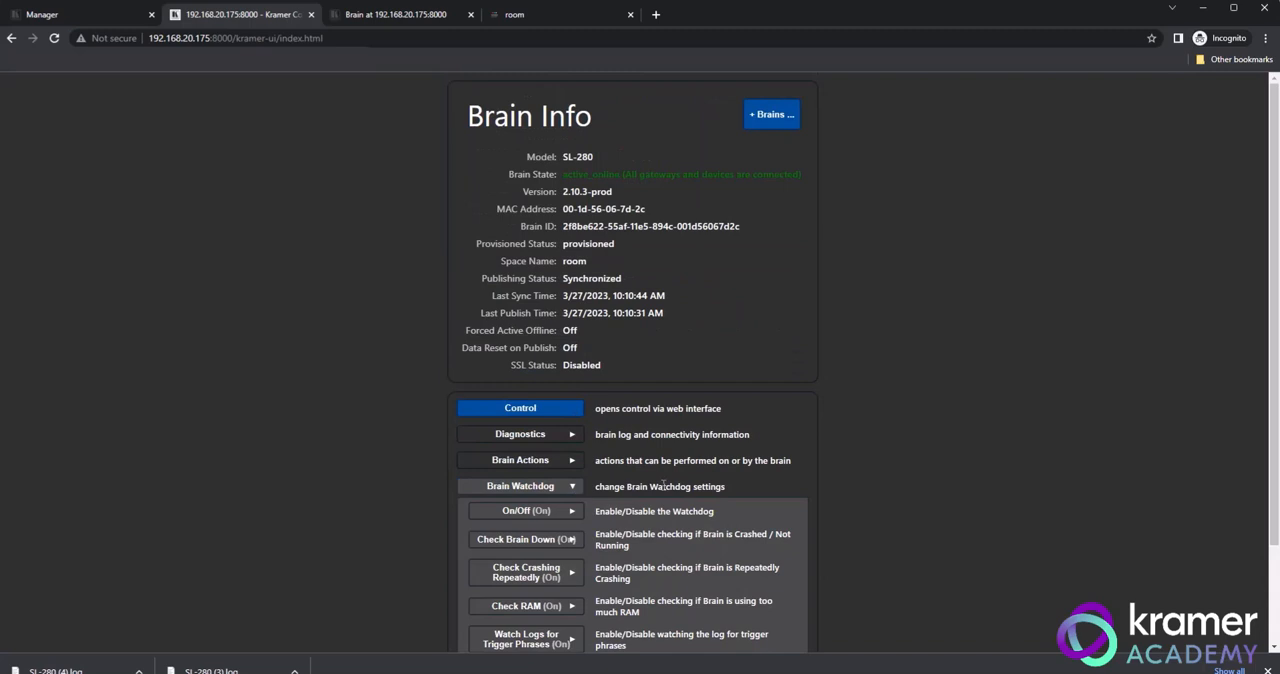
pyautogui.scroll(-3)
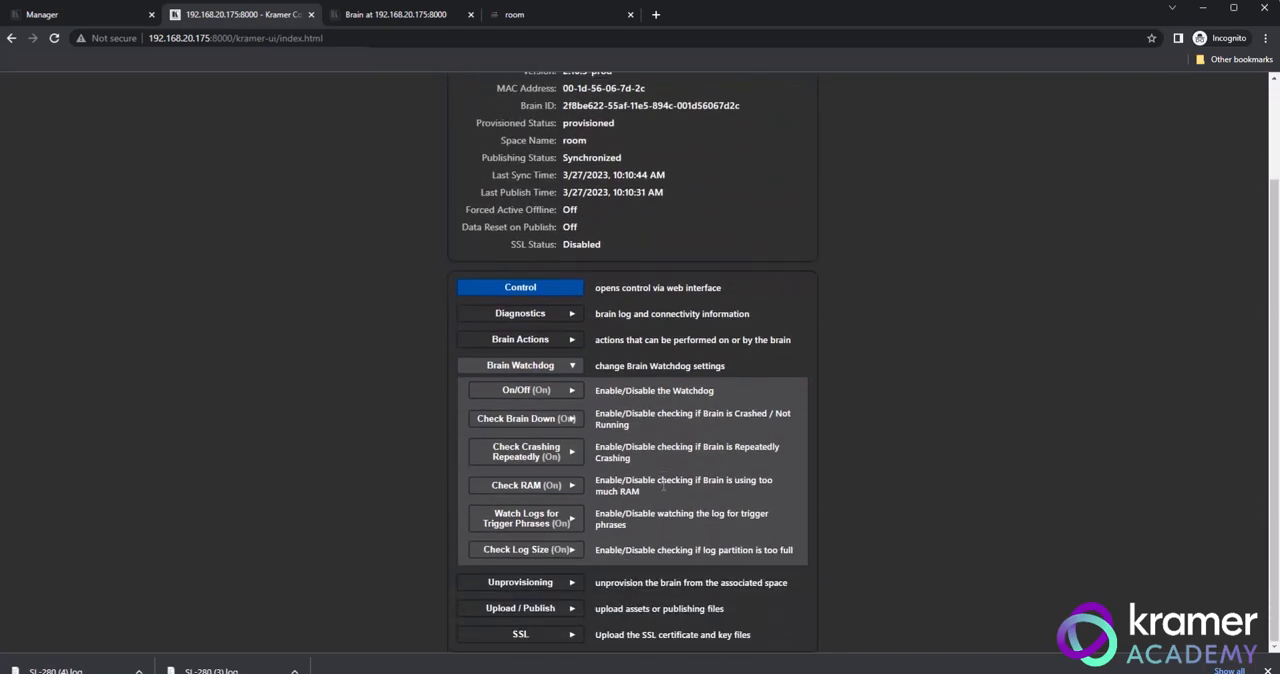
pyautogui.moveTo(672, 496)
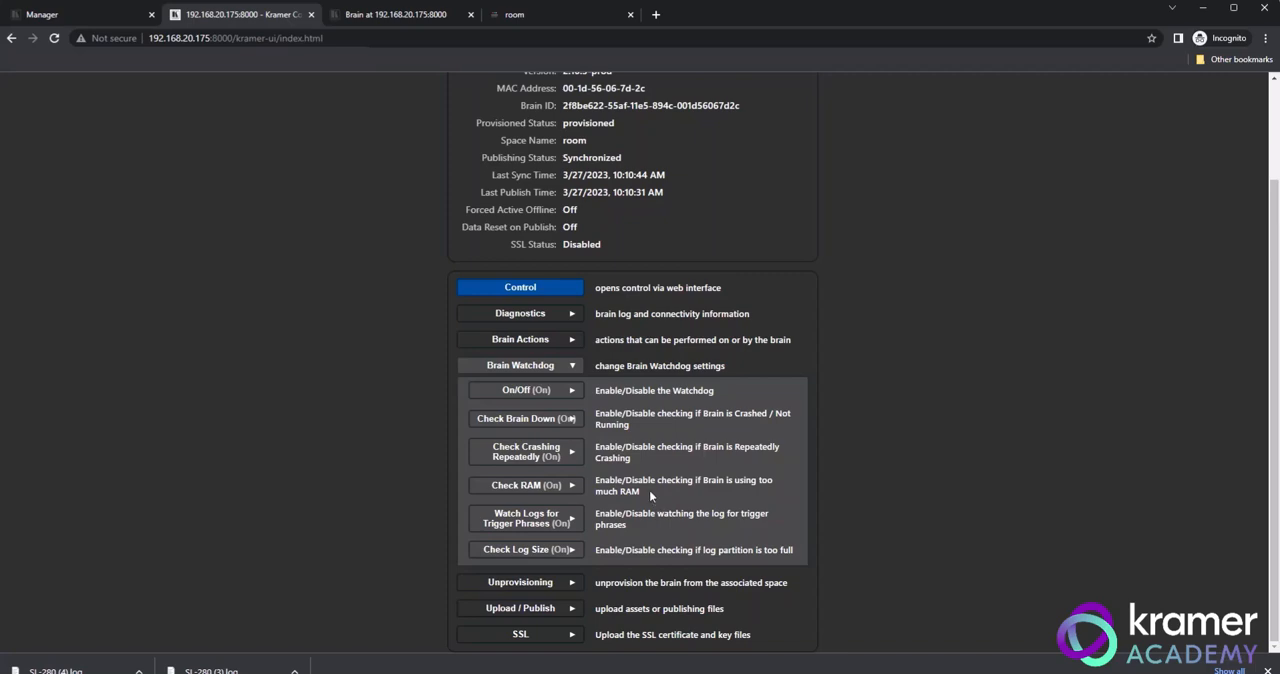
pyautogui.moveTo(652, 496)
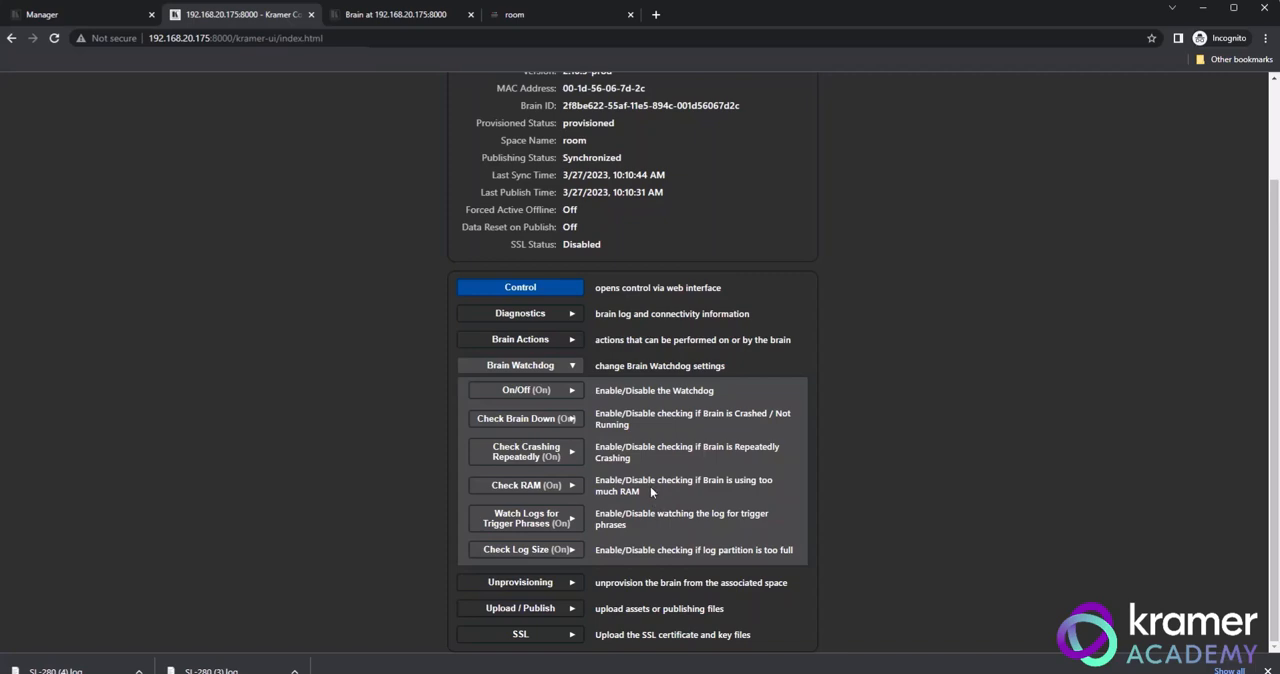
pyautogui.moveTo(584, 374)
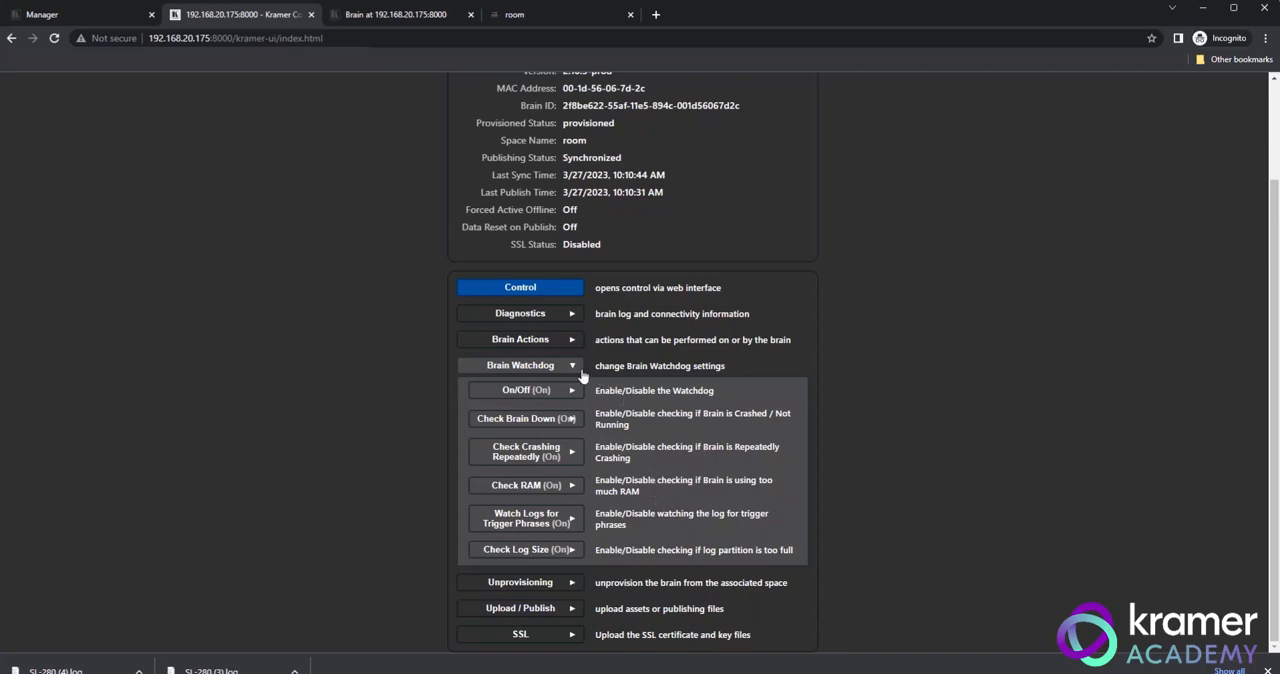
# Step: Fold away Brain Watchdog and expand the Upload / Publish section
pyautogui.click(520, 364)
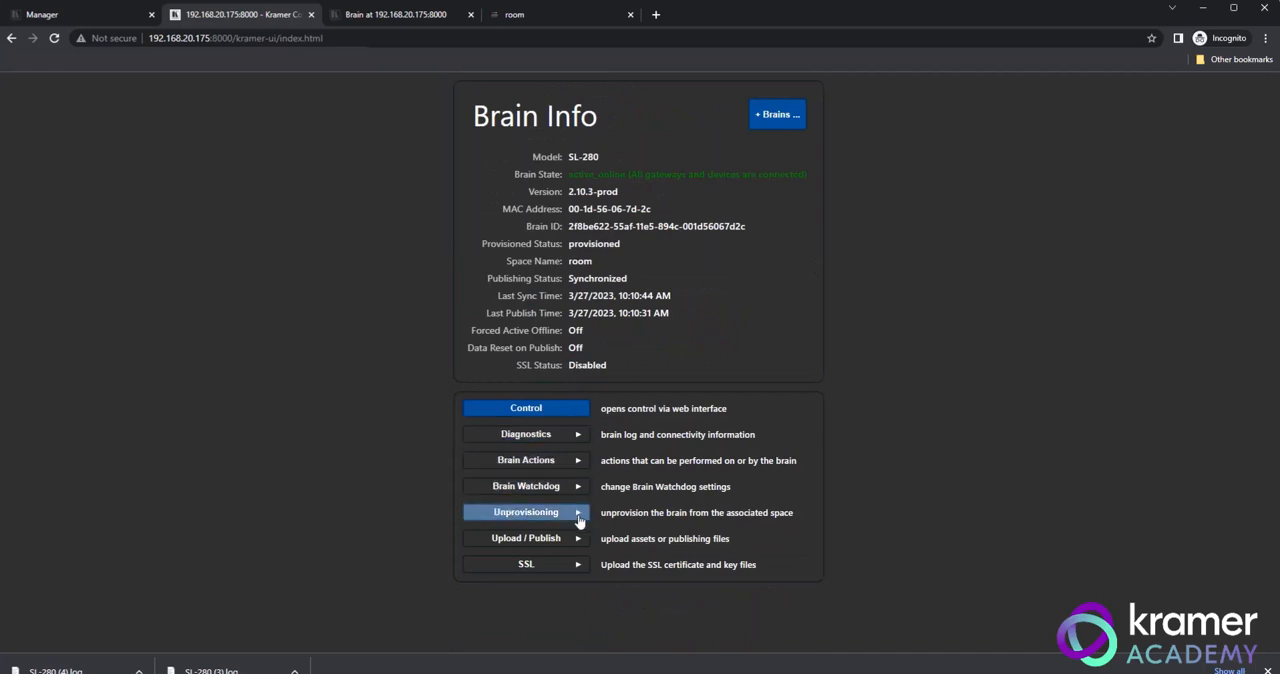
pyautogui.click(524, 512)
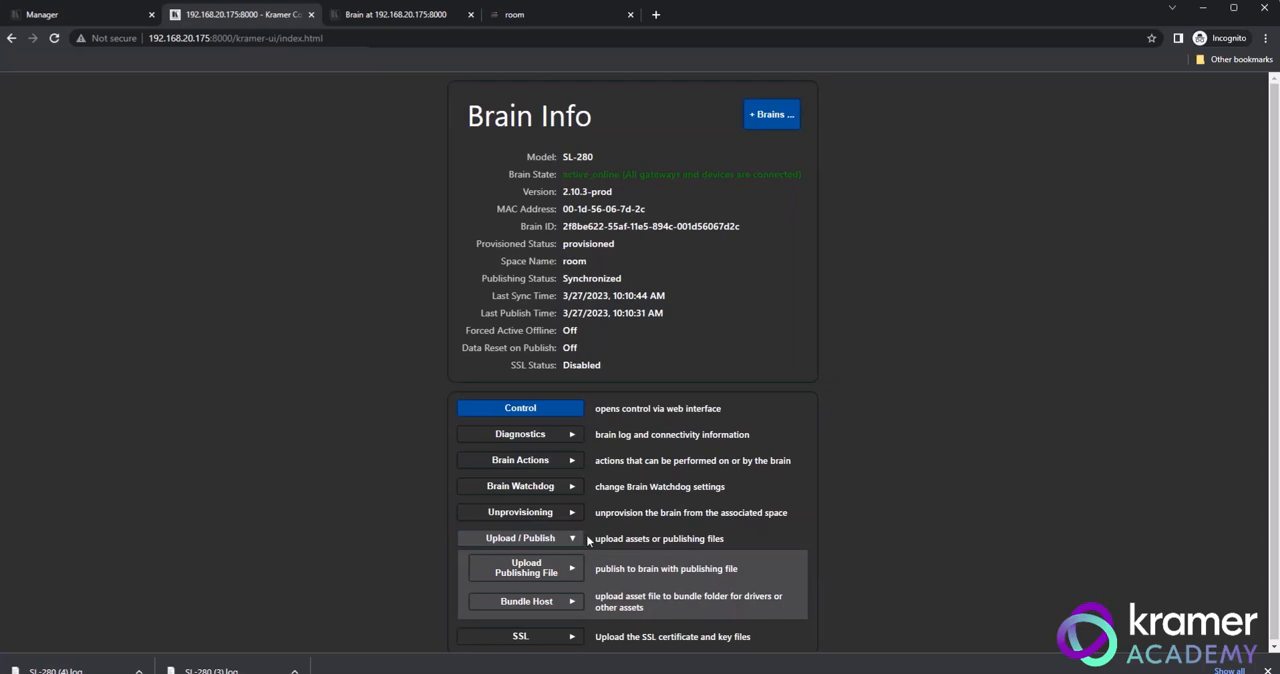
# Step: Show the Upload Publishing File drop area and scroll through it
pyautogui.click(524, 566)
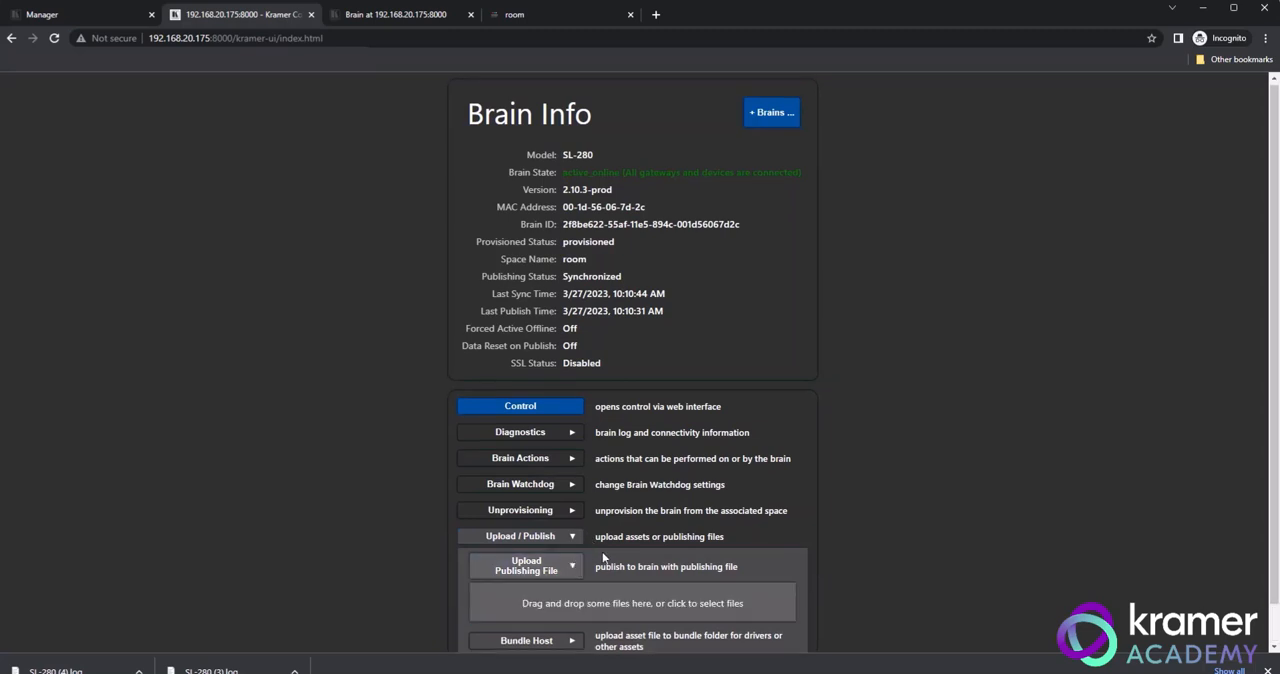
pyautogui.scroll(-3)
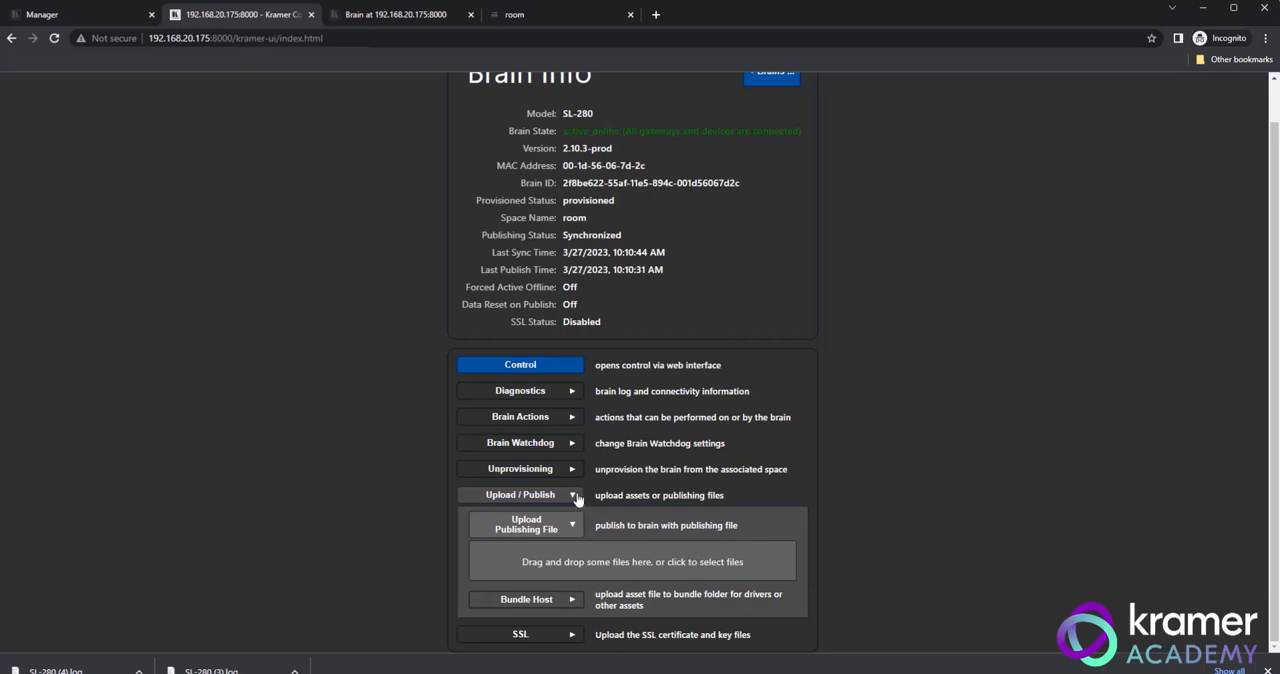
pyautogui.moveTo(576, 500)
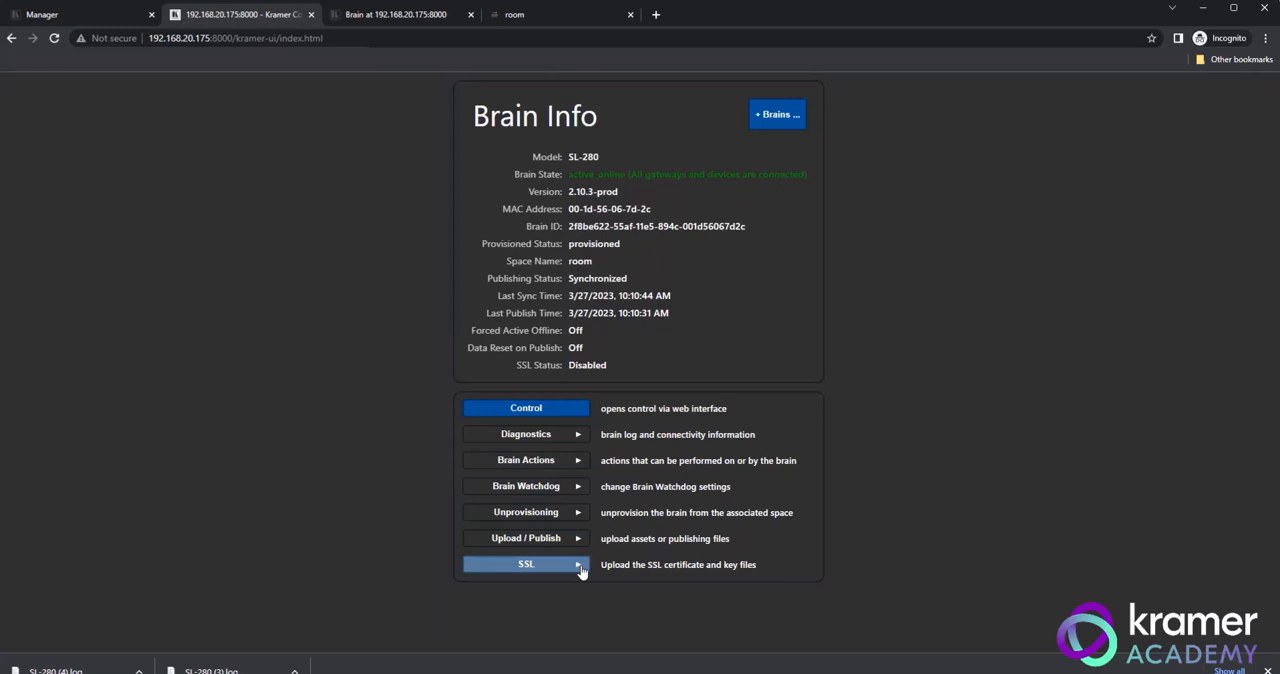
# Step: Expand SSL to reveal the On/Off, Certificate and Key upload options
pyautogui.click(524, 564)
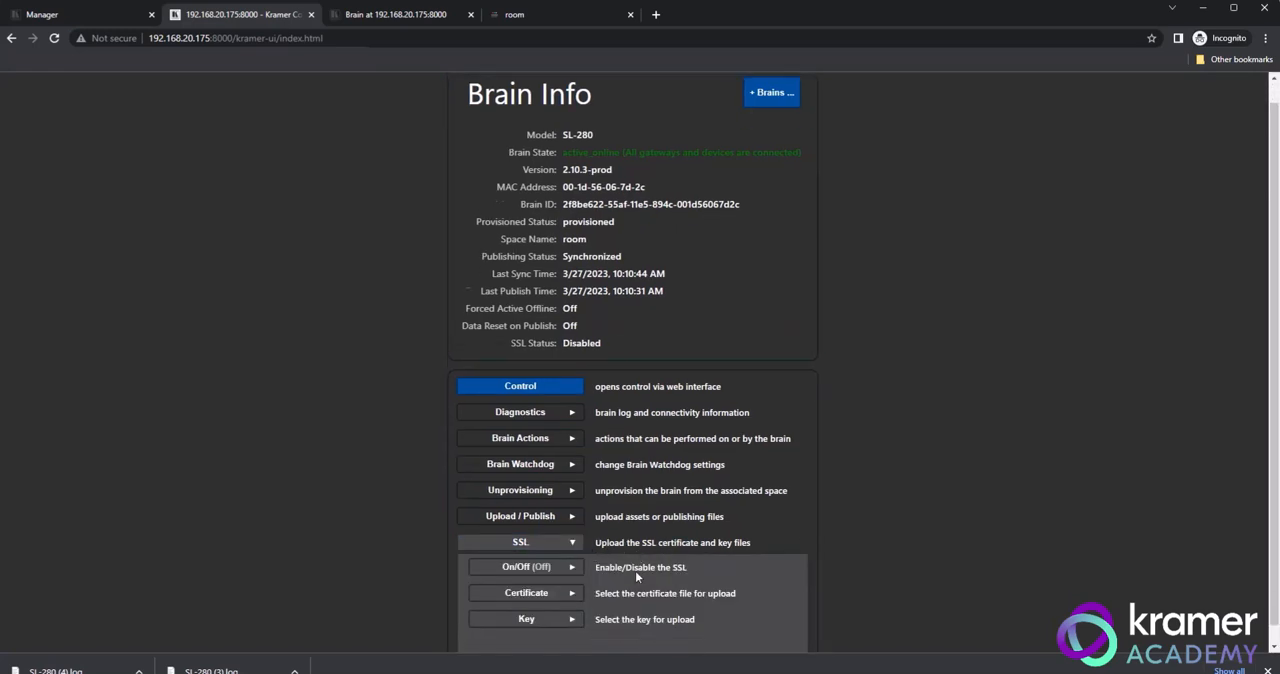
pyautogui.scroll(-3)
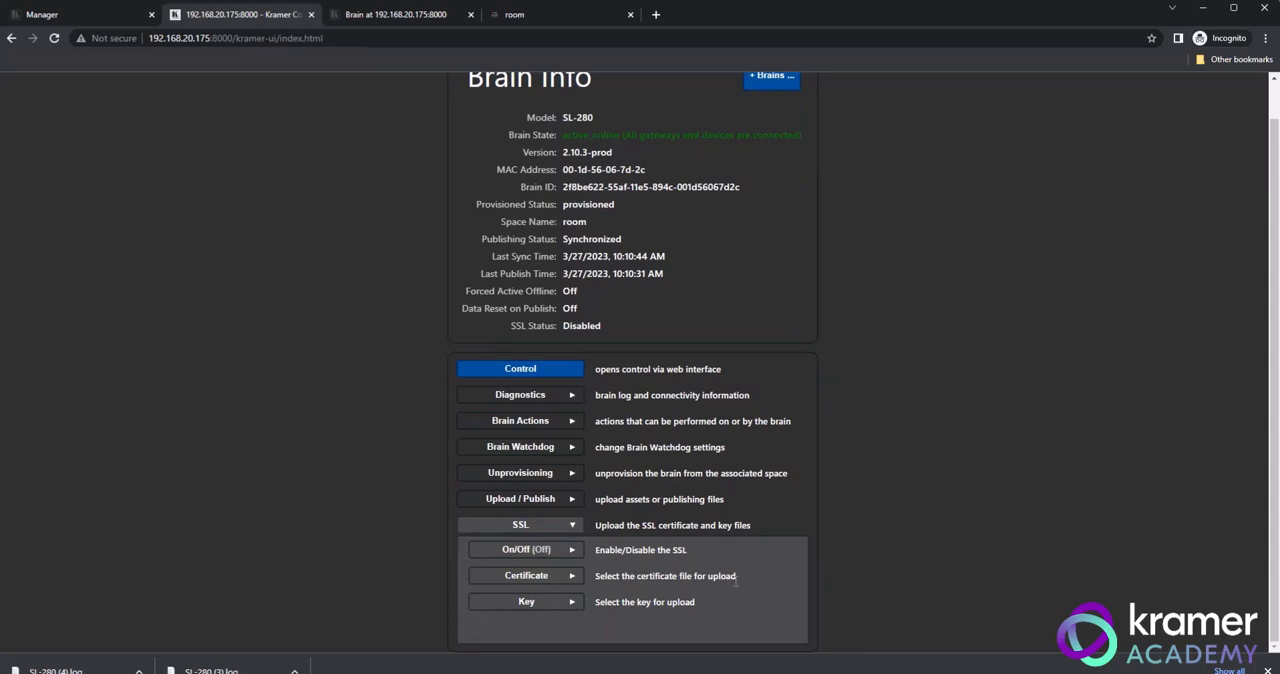